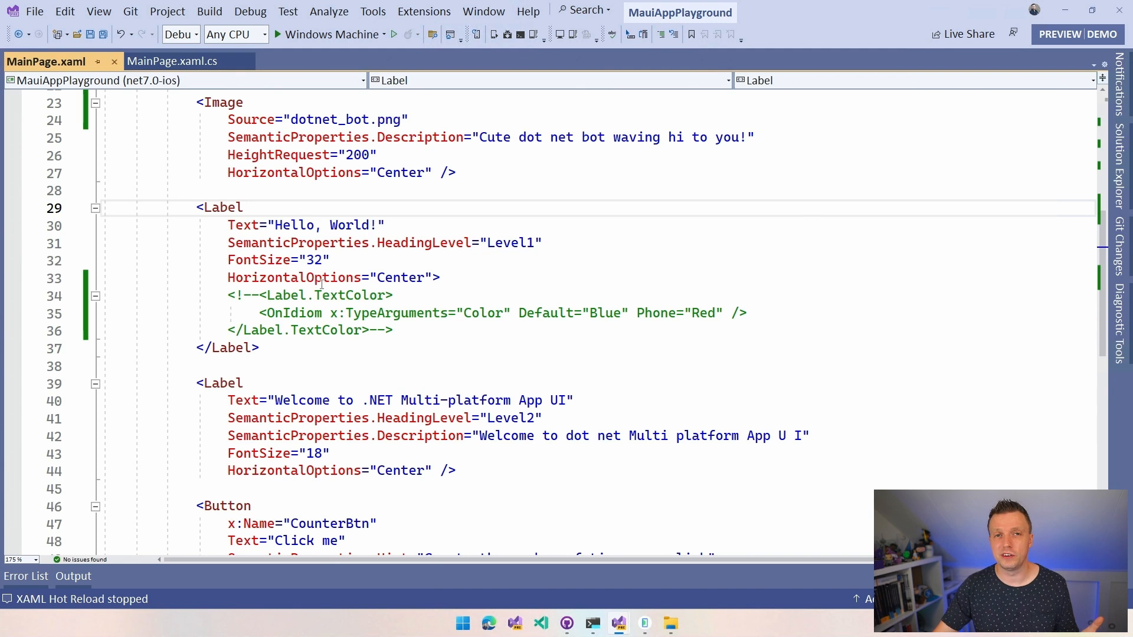
{"action": "mouse_move", "coordinate": [317, 286]}
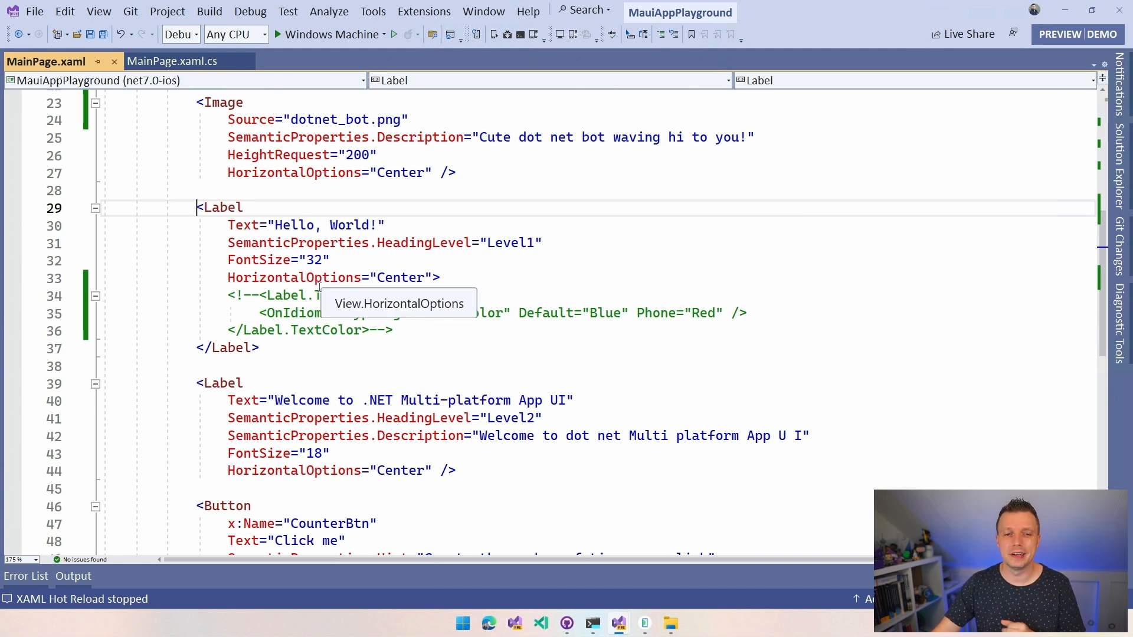
{"action": "mouse_move", "coordinate": [469, 253]}
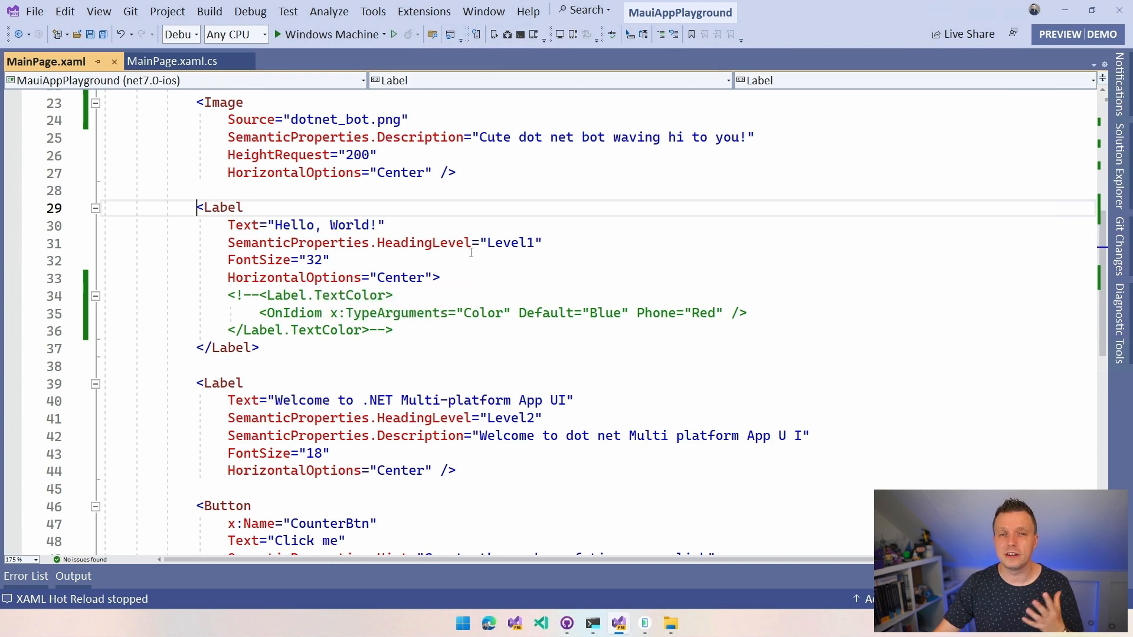
{"action": "mouse_move", "coordinate": [468, 255]}
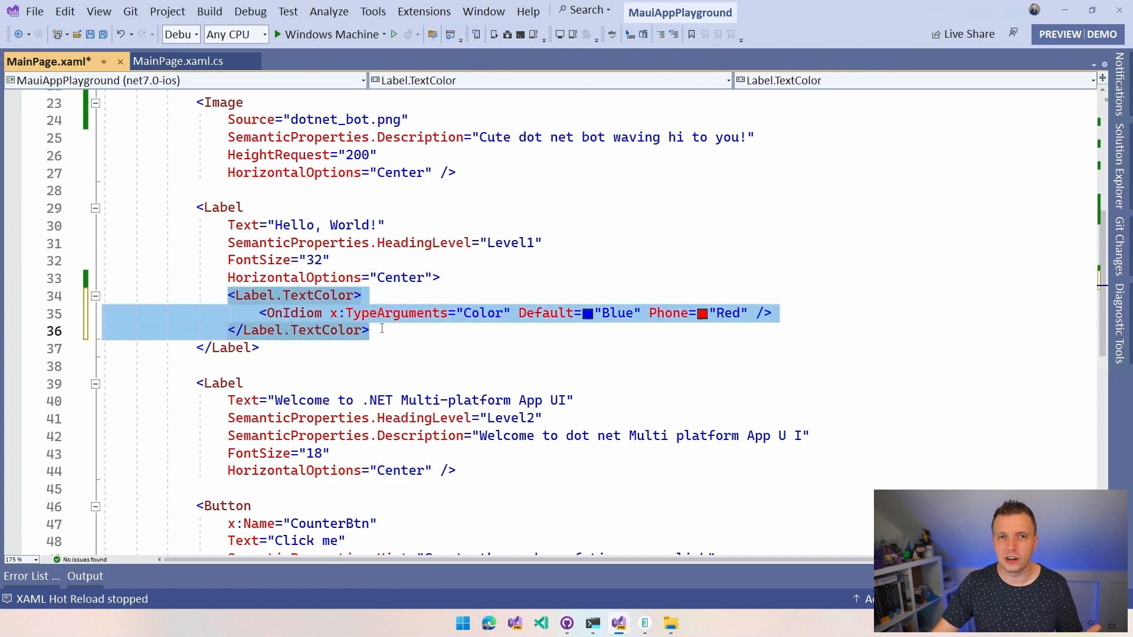
Step: Activate the Label's OnIdiom TextColor block, Blue default and Red on Phone, highlighting the Color type argument
{"action": "left_click", "coordinate": [398, 330]}
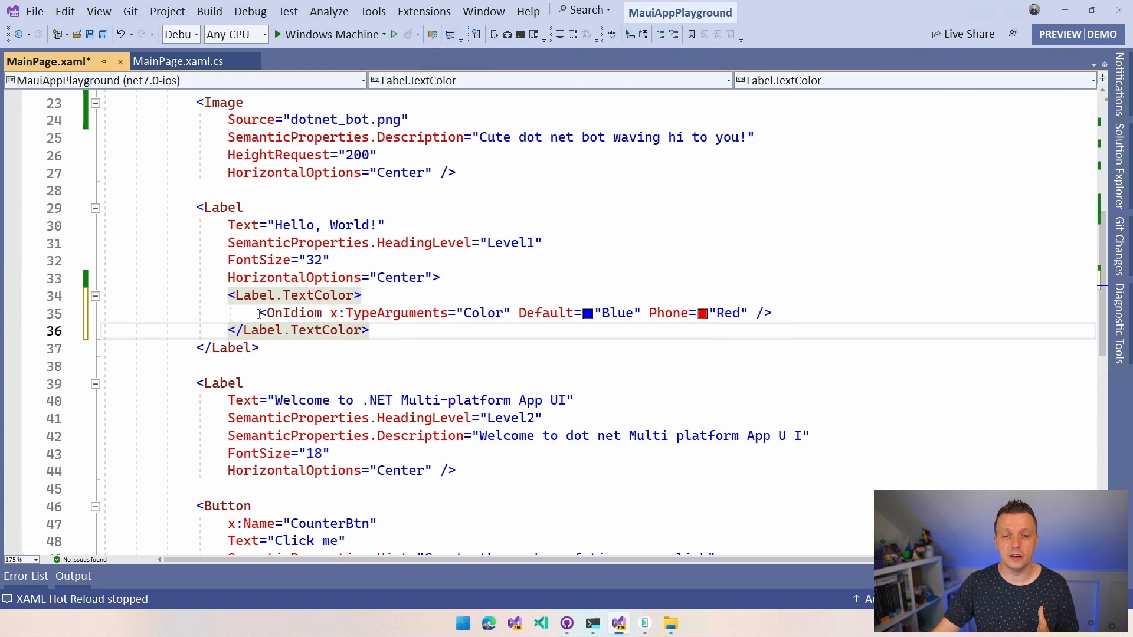
{"action": "double_click", "coordinate": [388, 313]}
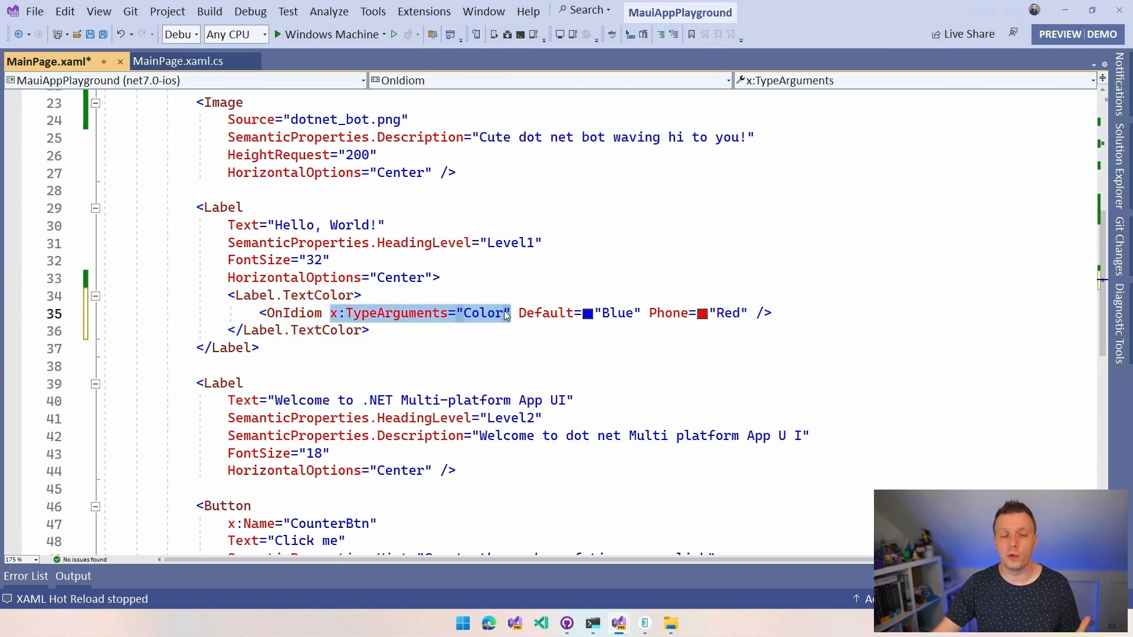
{"action": "mouse_move", "coordinate": [381, 327]}
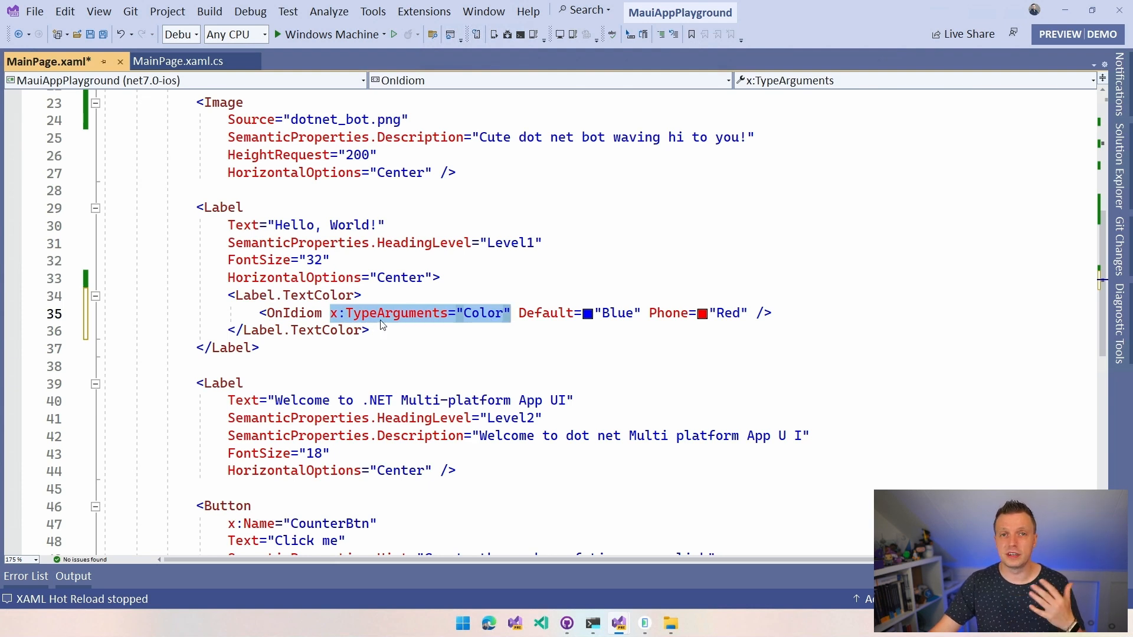
{"action": "mouse_move", "coordinate": [511, 311]}
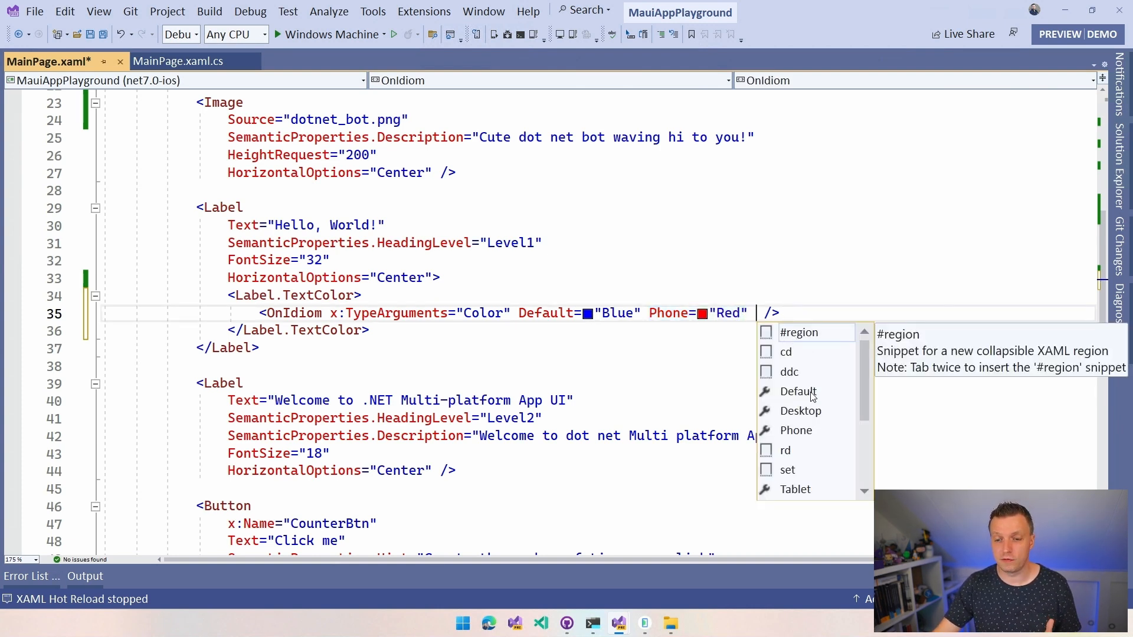
{"action": "scroll", "scroll_direction": "down", "scroll_amount": 3}
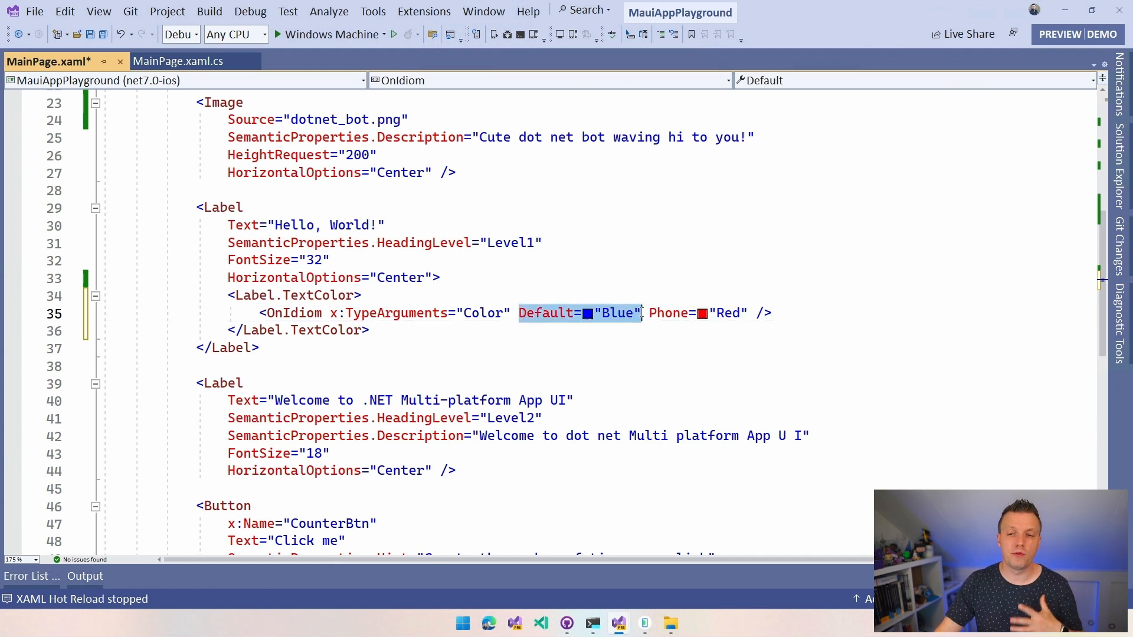
{"action": "left_click", "coordinate": [697, 313]}
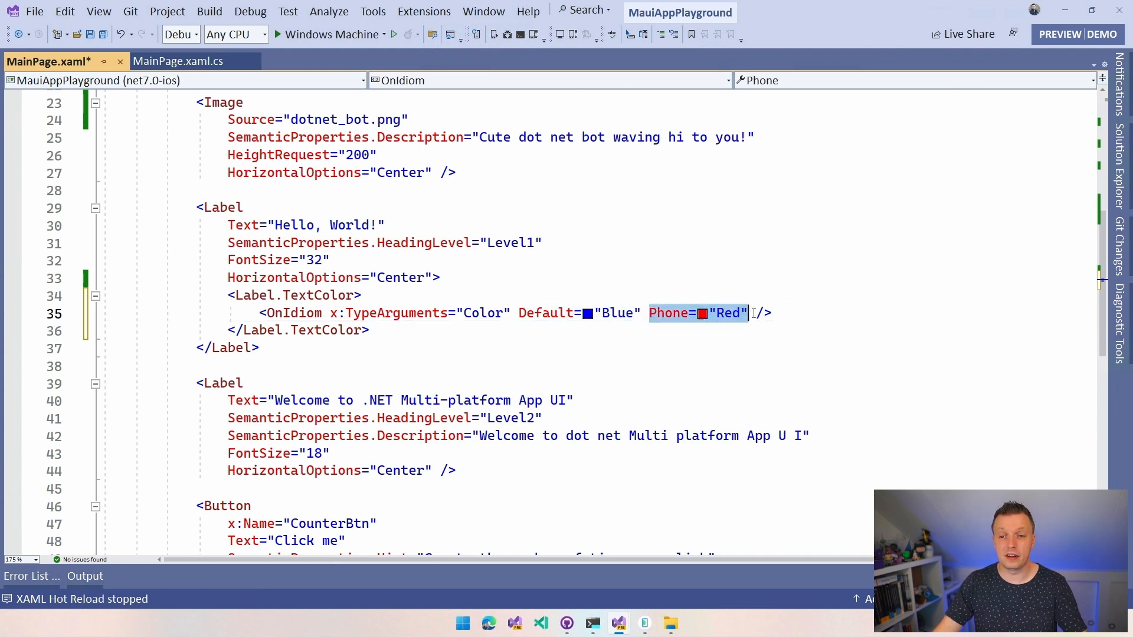
{"action": "type", "text": "w"}
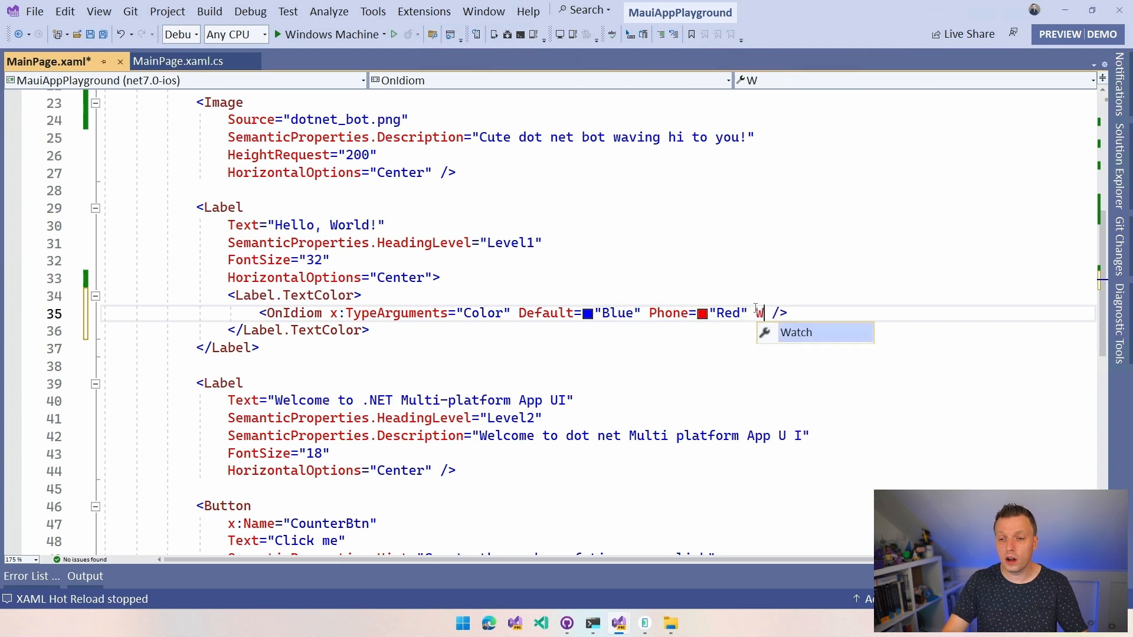
{"action": "type", "text": "atch=\"Yellow"}
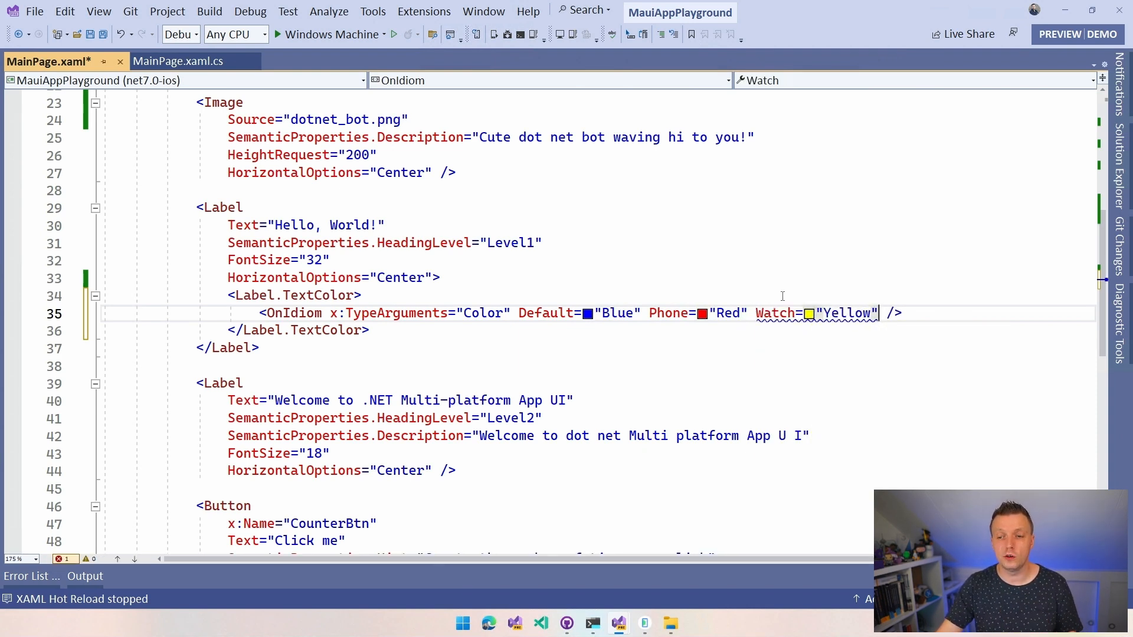
{"action": "double_click", "coordinate": [845, 312]}
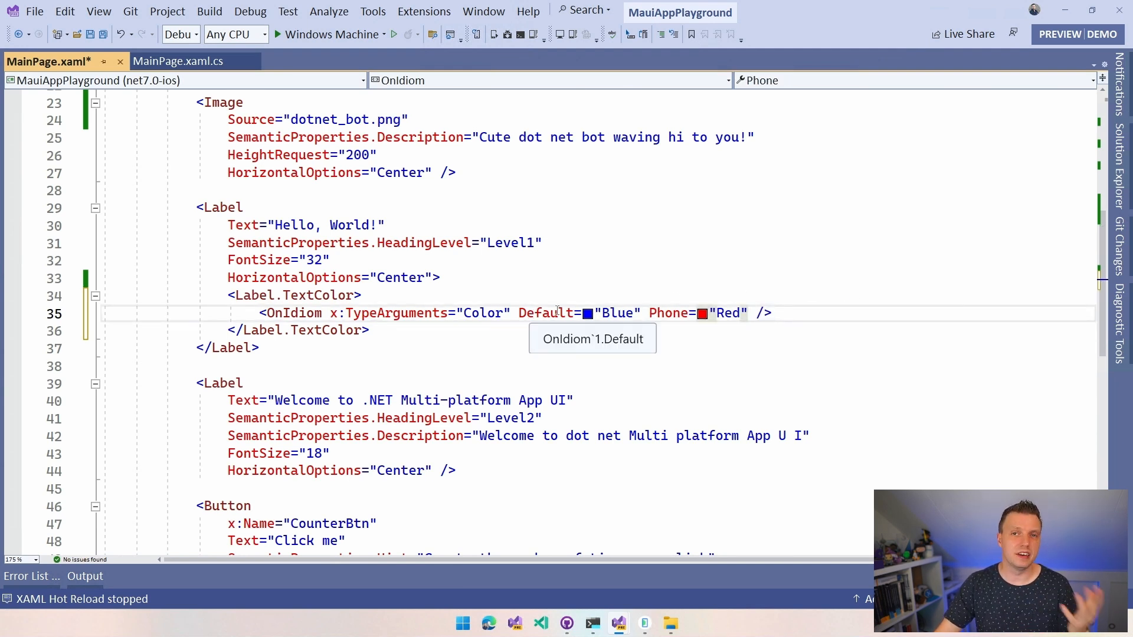
{"action": "mouse_move", "coordinate": [659, 289]}
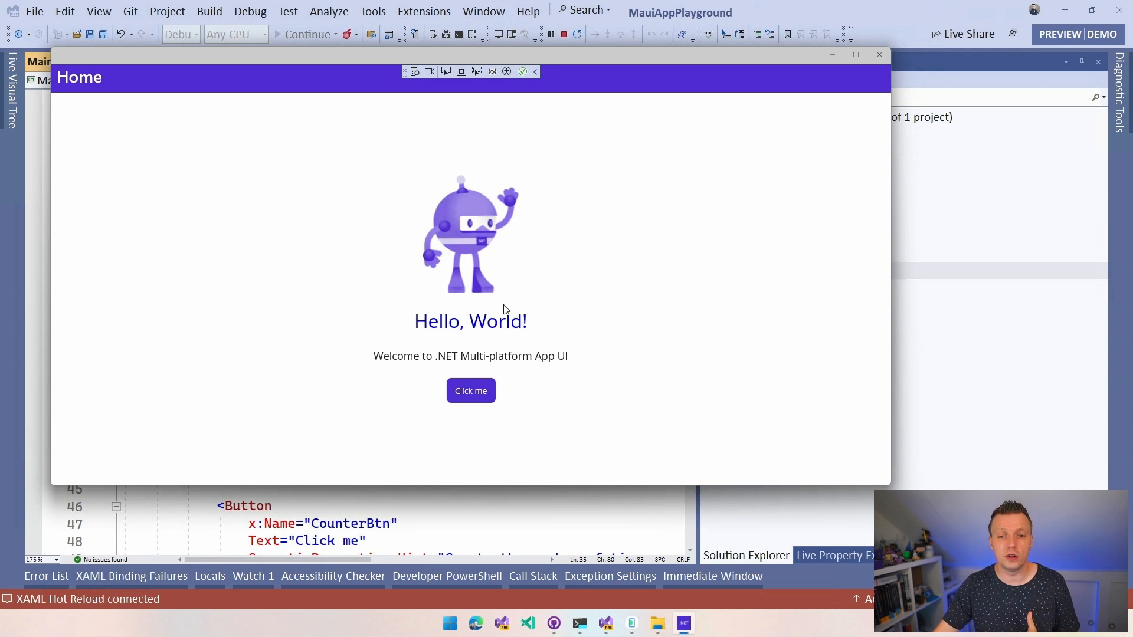
{"action": "mouse_move", "coordinate": [415, 336]}
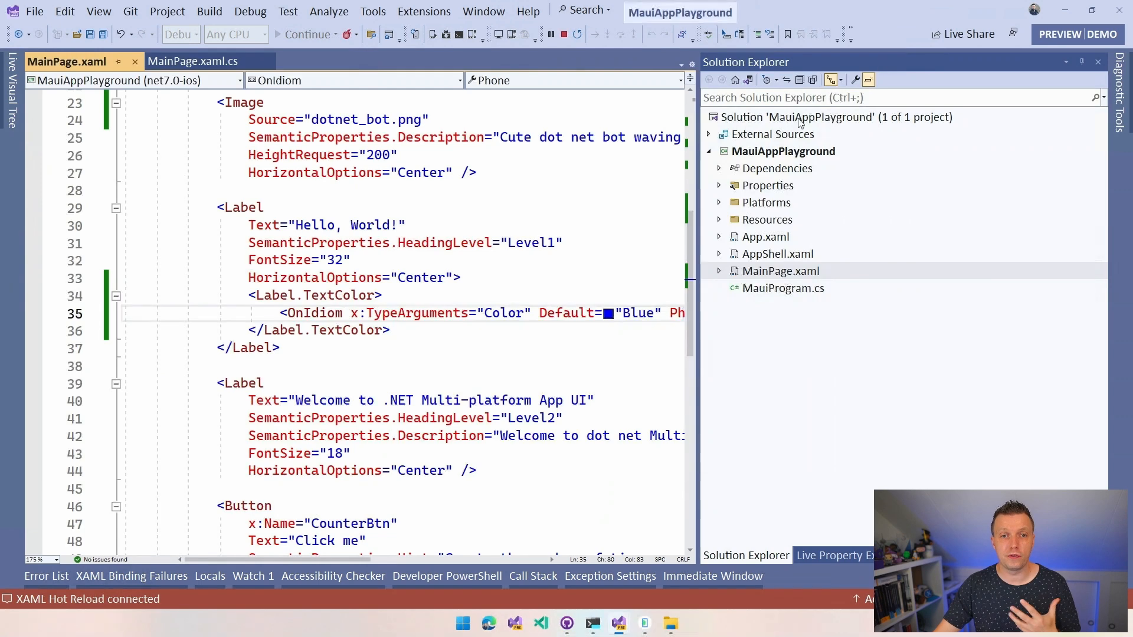
Step: Switch the run target from Windows to the Pixel 5 - API 29 Android emulator
{"action": "left_click", "coordinate": [379, 35]}
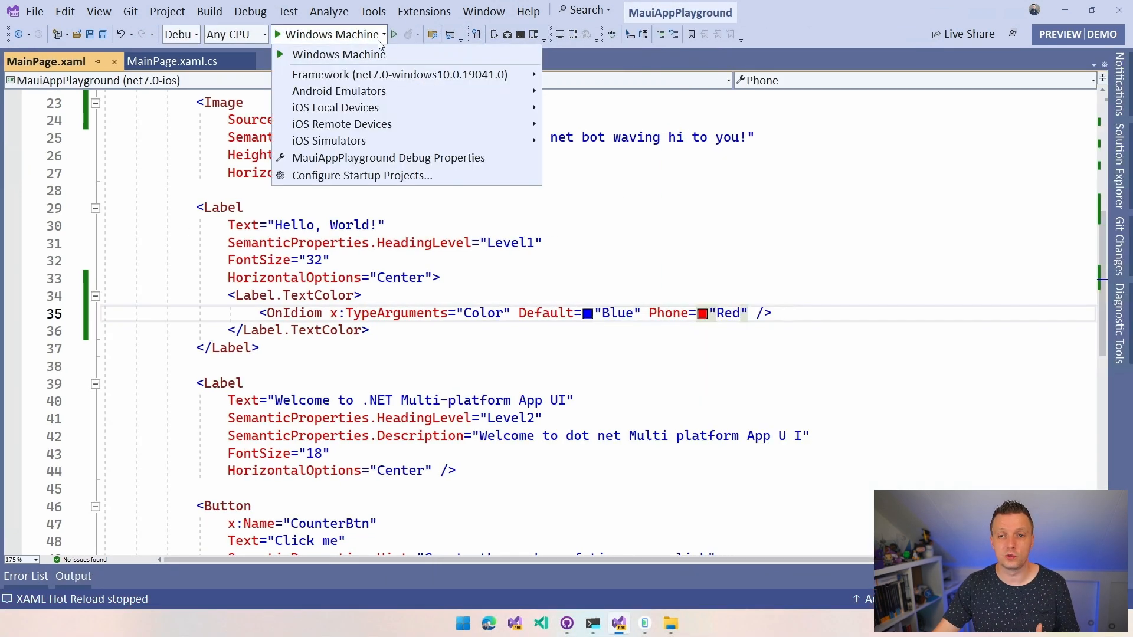
{"action": "left_click", "coordinate": [338, 91]}
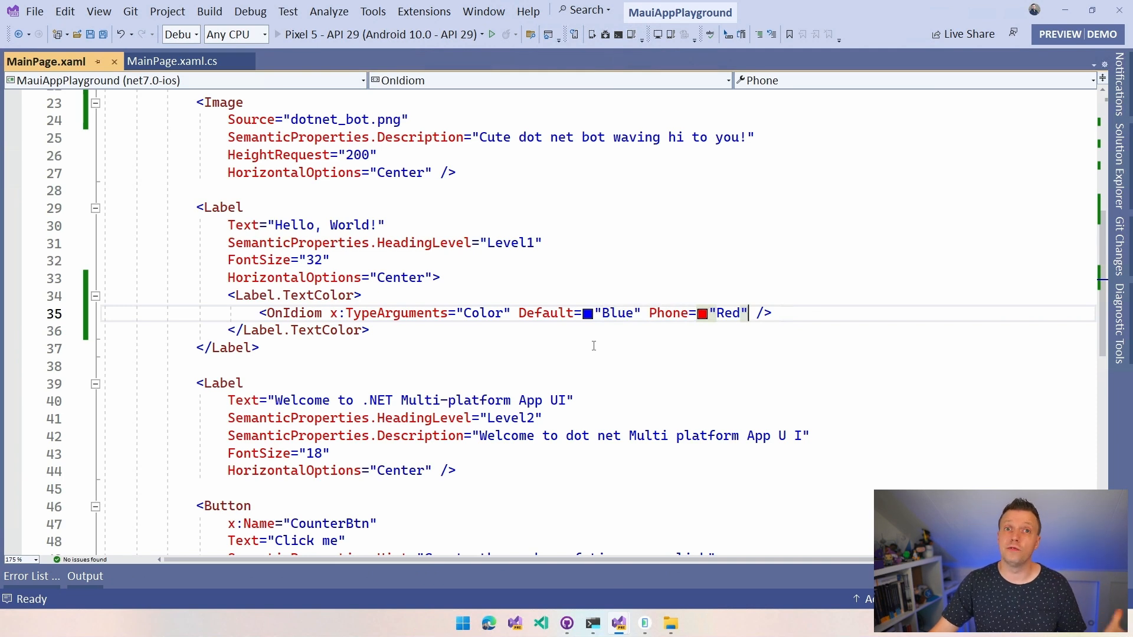
{"action": "mouse_move", "coordinate": [667, 337]}
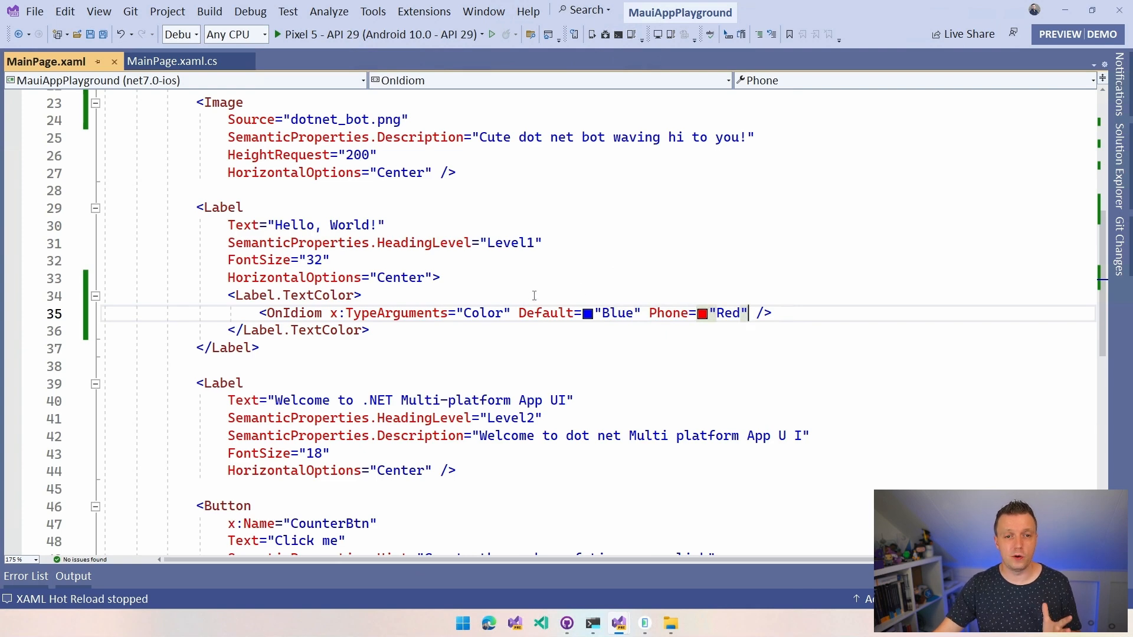
Step: Remove the commented image OnIdiom expression and move to the Image element
{"action": "scroll", "scroll_direction": "up", "scroll_amount": 3}
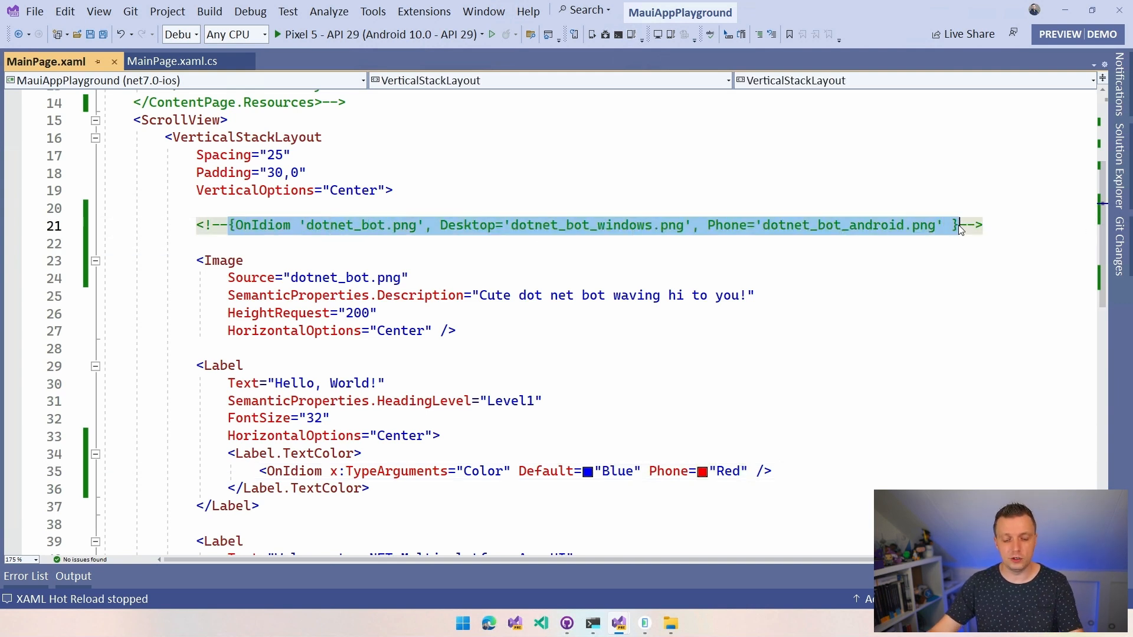
{"action": "key", "text": "Delete"}
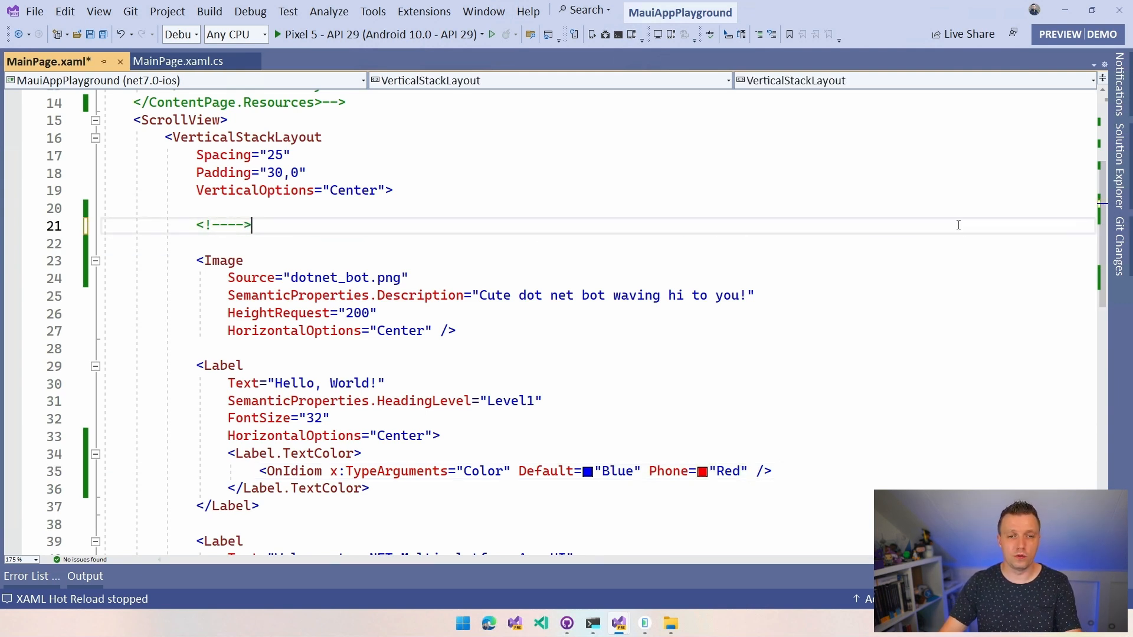
{"action": "key", "text": "Delete"}
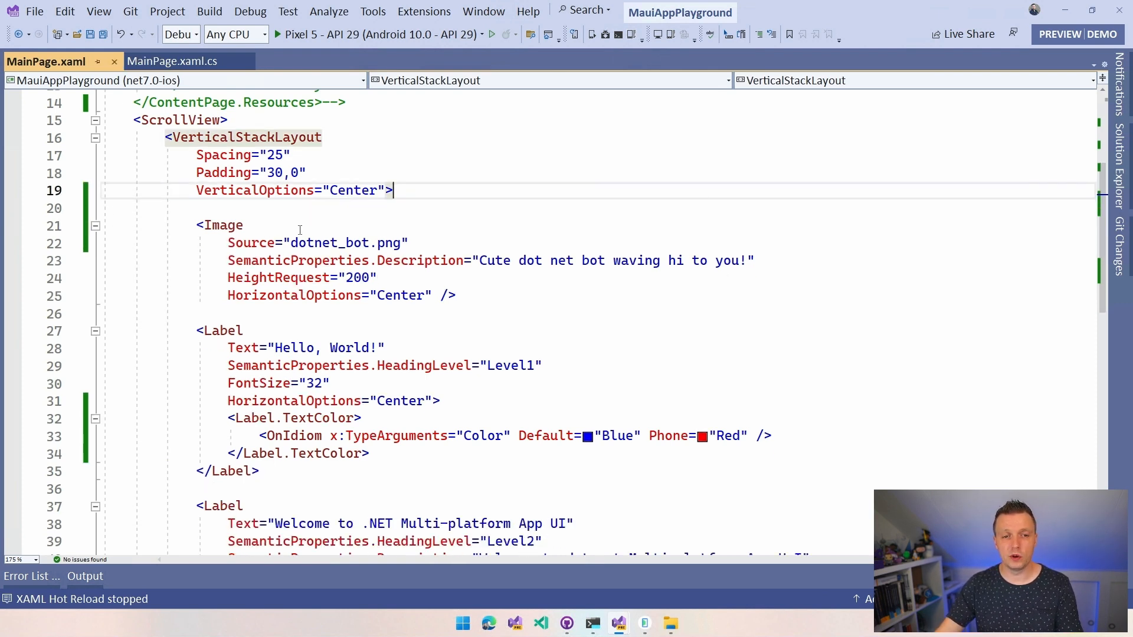
{"action": "left_click", "coordinate": [220, 224]}
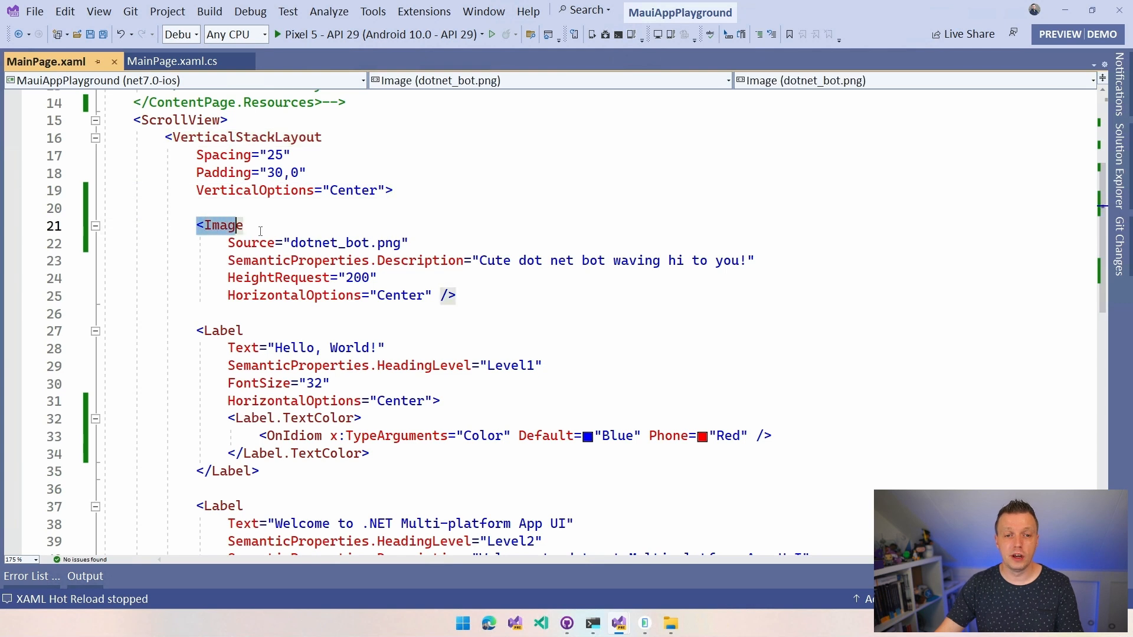
{"action": "mouse_move", "coordinate": [251, 241]}
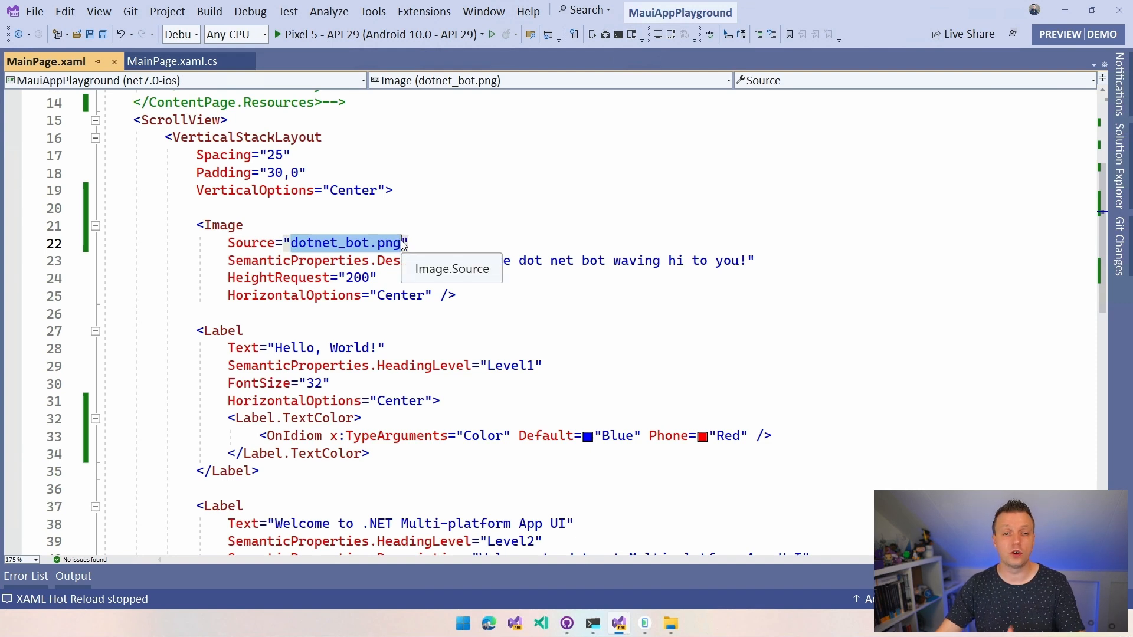
{"action": "mouse_move", "coordinate": [450, 295]}
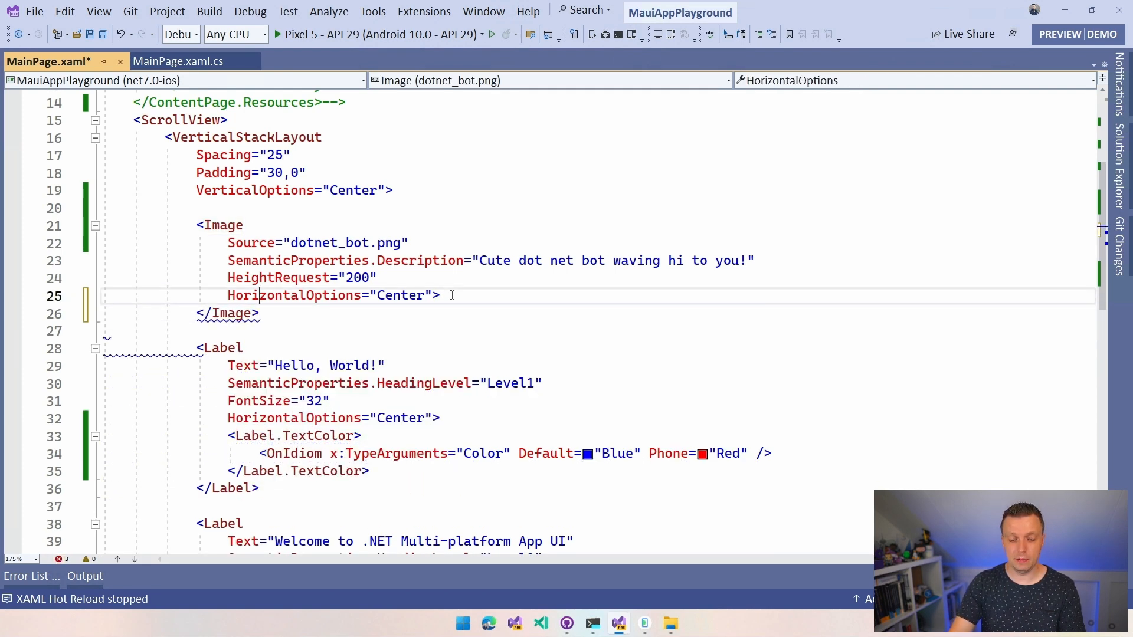
Step: Write Image.Source as OnIdiom: dotnet_bot.png default, dotnet_bot_windows.png Desktop, dotnet_bot_android.png Phone, dropping the tried Default= name
{"action": "type", "text": "<Image.Sou"}
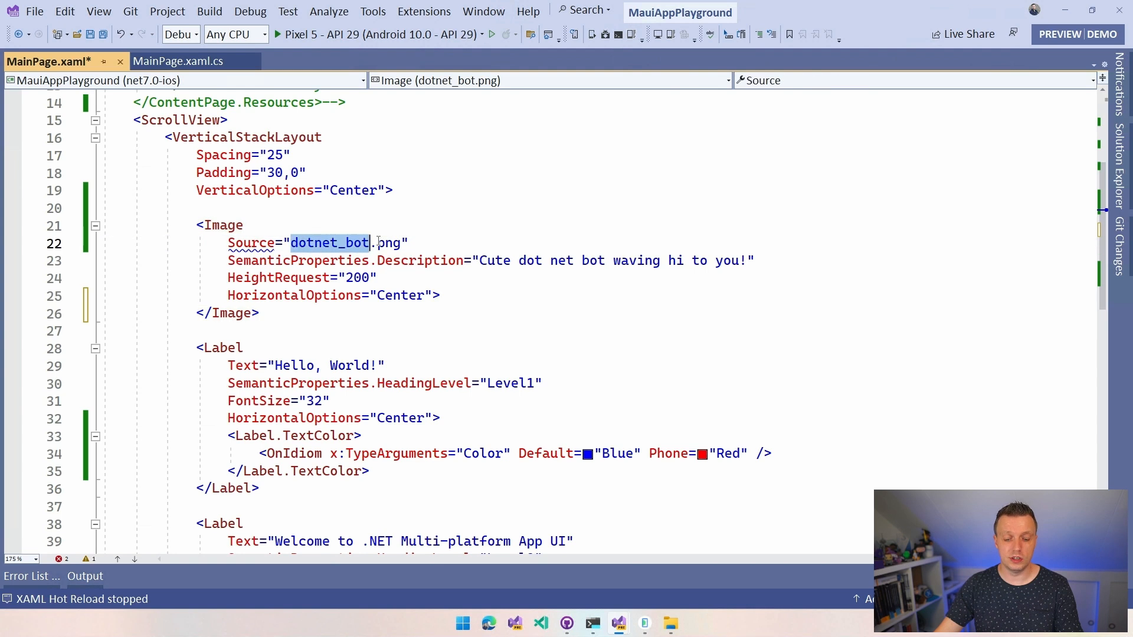
{"action": "type", "text": "{OnIdiom 'dotnet_bot.png', Desktop='dotnet_bot_windows.png', Phone='dotnet_bot_android.png' }"}
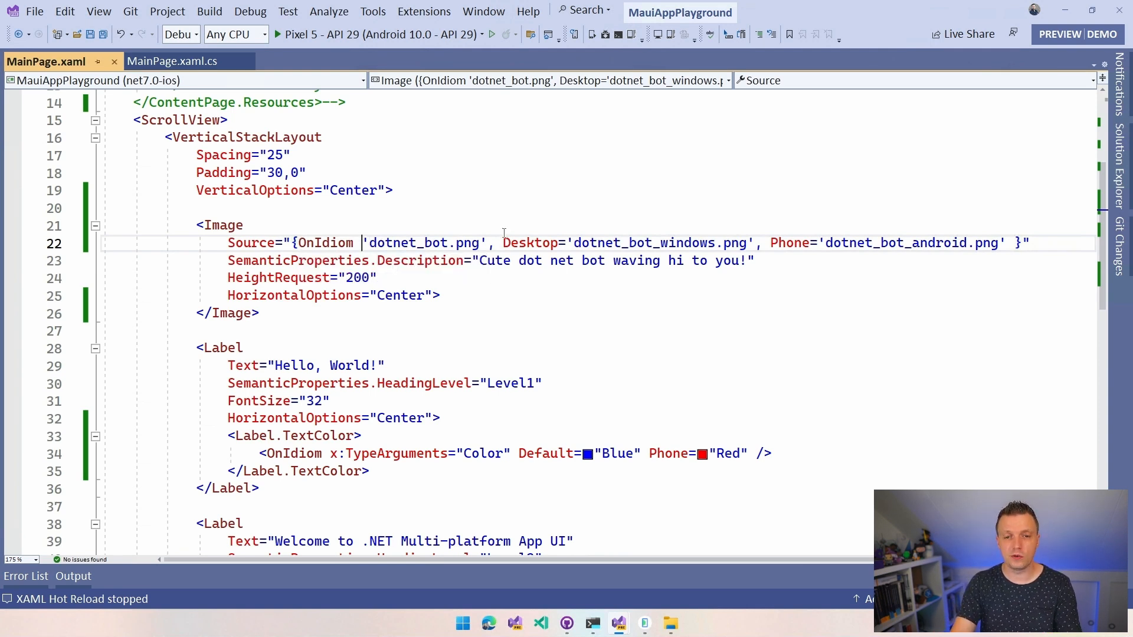
{"action": "type", "text": "Default="}
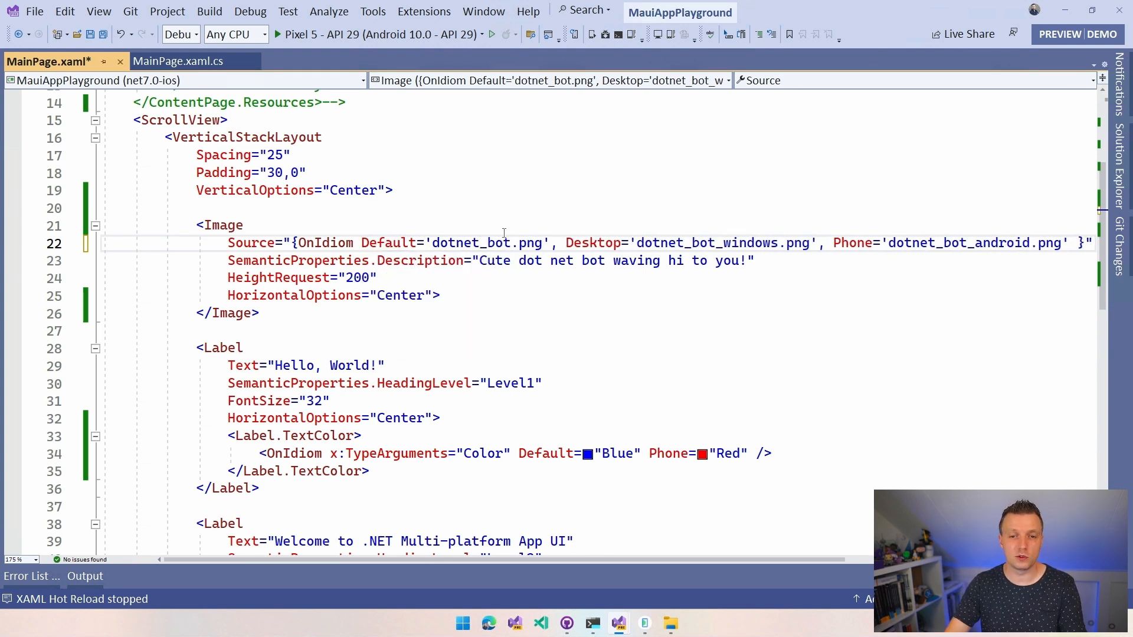
{"action": "key", "text": "Backspace"}
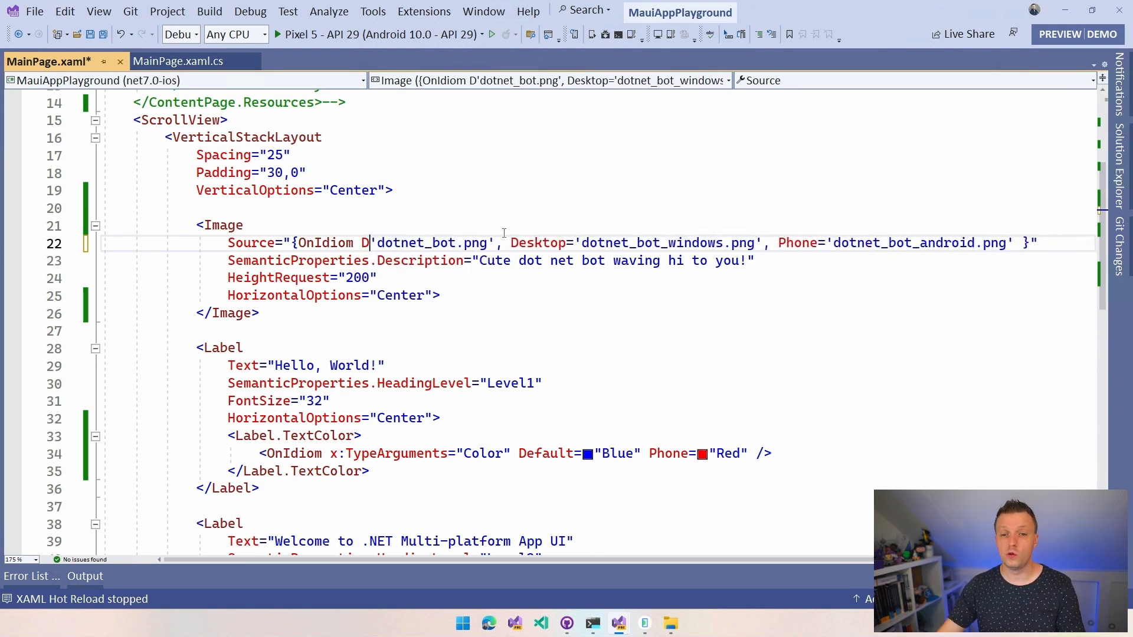
{"action": "key", "text": "Backspace"}
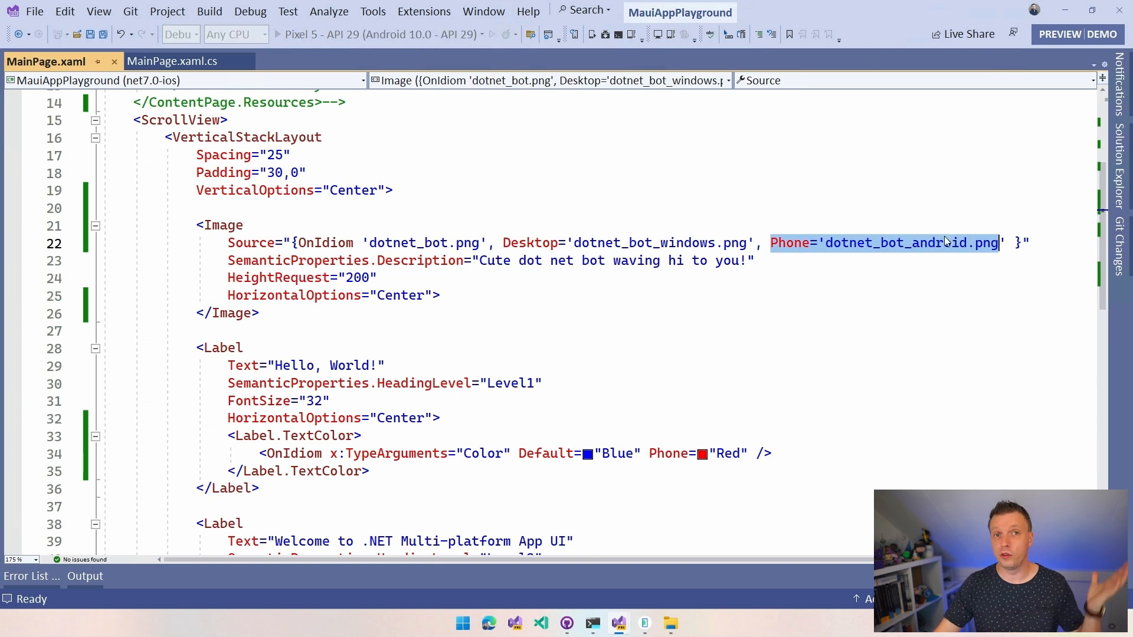
{"action": "mouse_move", "coordinate": [895, 243]}
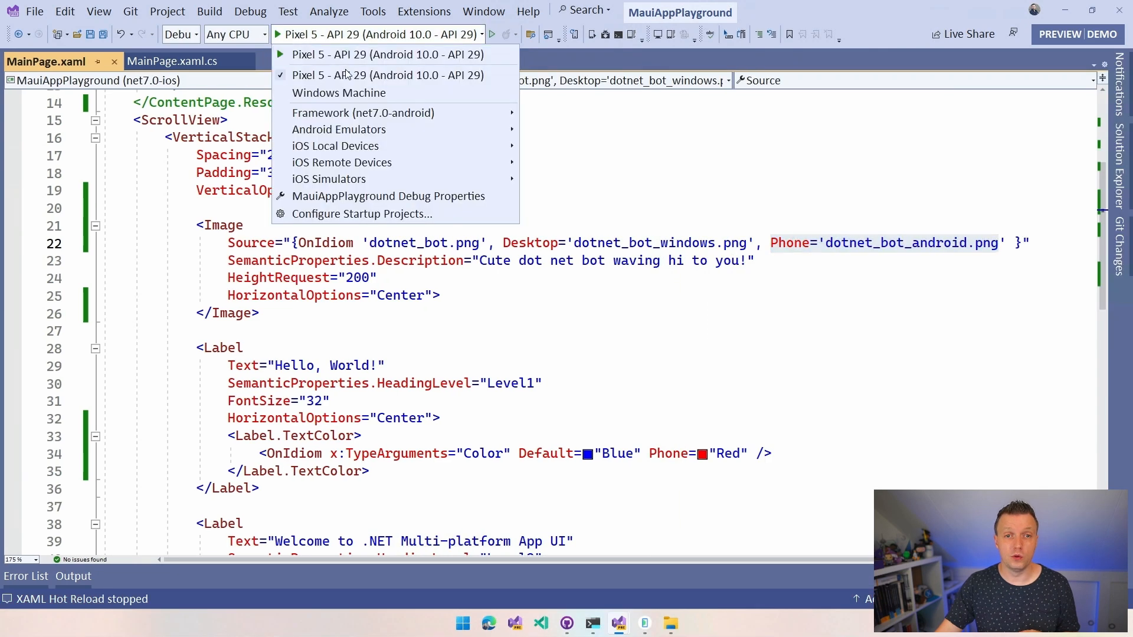
Step: Run the app on the Windows Machine to see the Windows bot image
{"action": "left_click", "coordinate": [338, 92]}
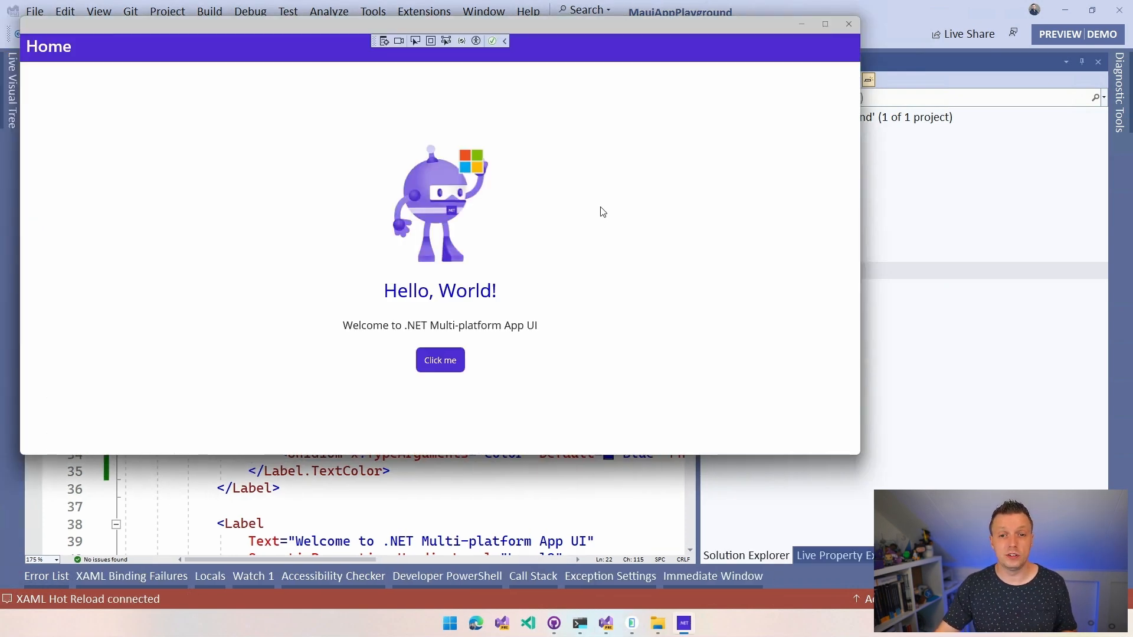
{"action": "mouse_move", "coordinate": [713, 166]}
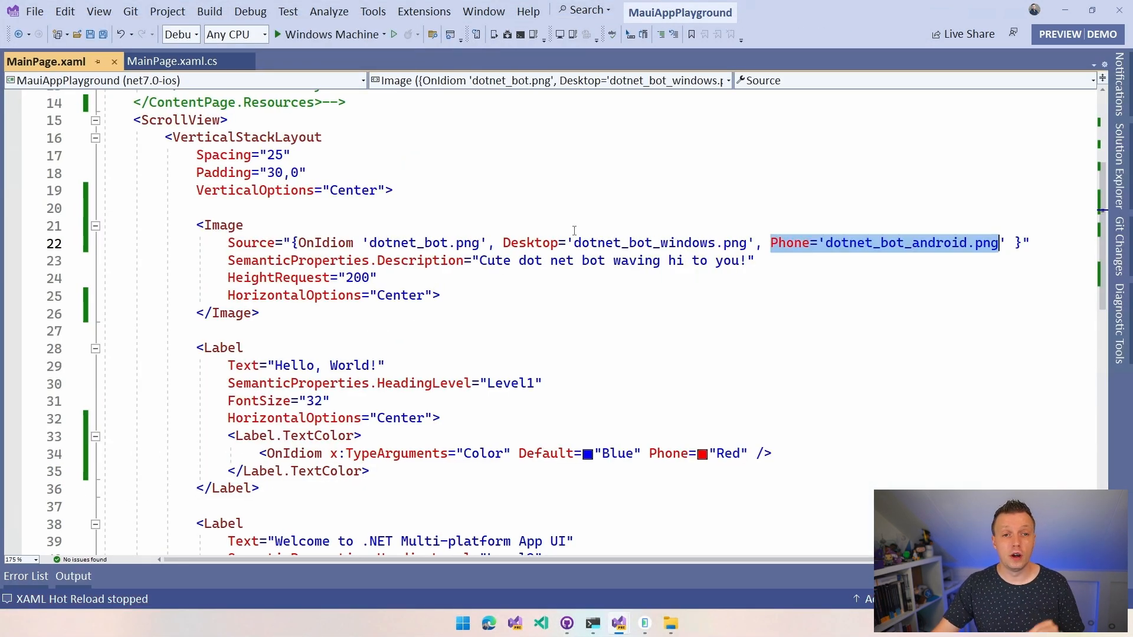
{"action": "mouse_move", "coordinate": [573, 230]}
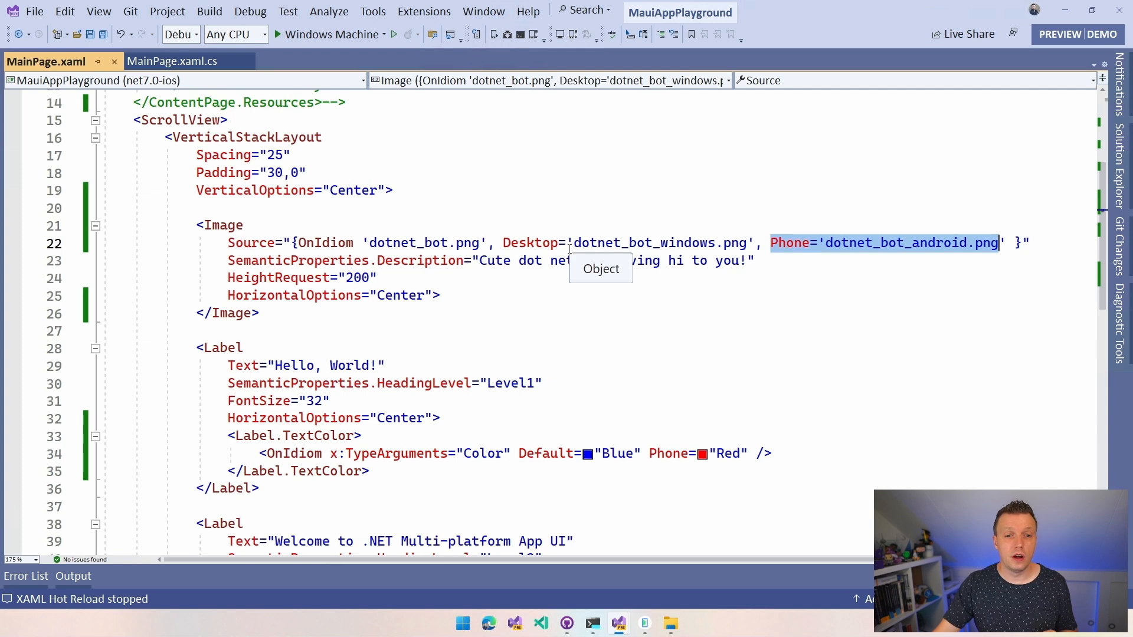
Step: Uncomment the ContentPage.Resources button style with OnIdiom background Yellow default, Red on Desktop, highlighting its Color type argument
{"action": "scroll", "scroll_direction": "up", "scroll_amount": 3}
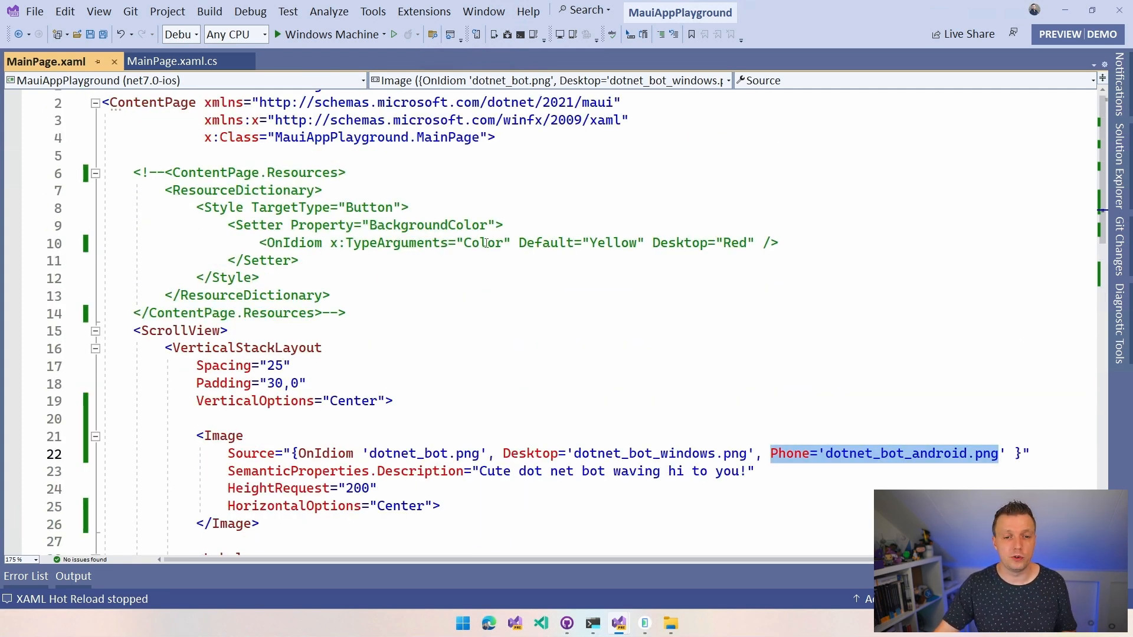
{"action": "left_click", "coordinate": [347, 313]}
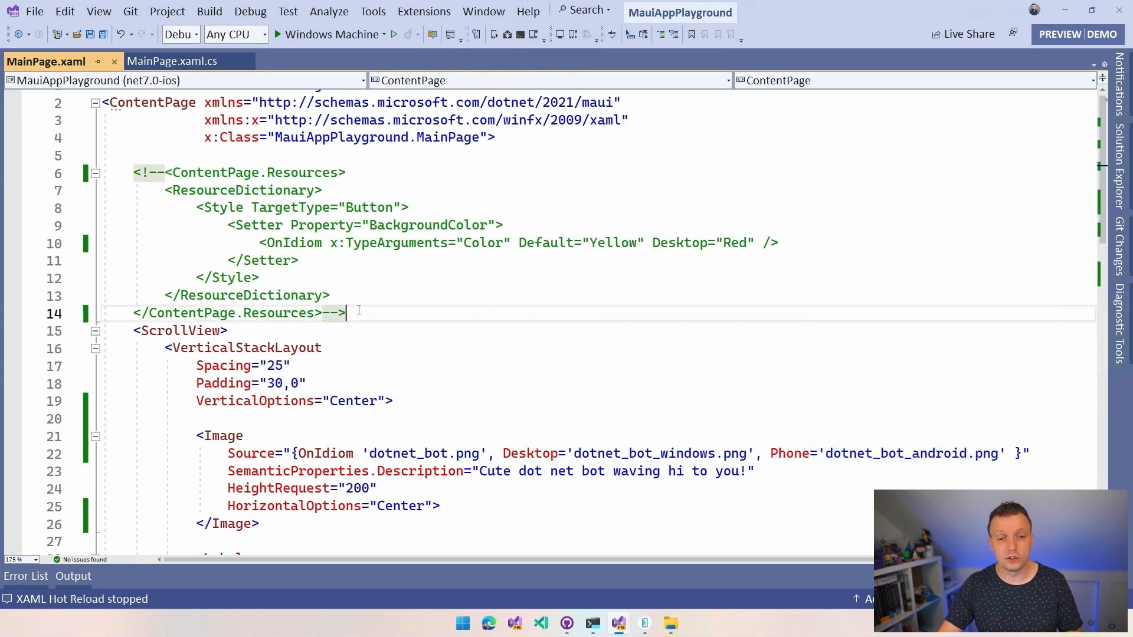
{"action": "key", "text": "Backspace"}
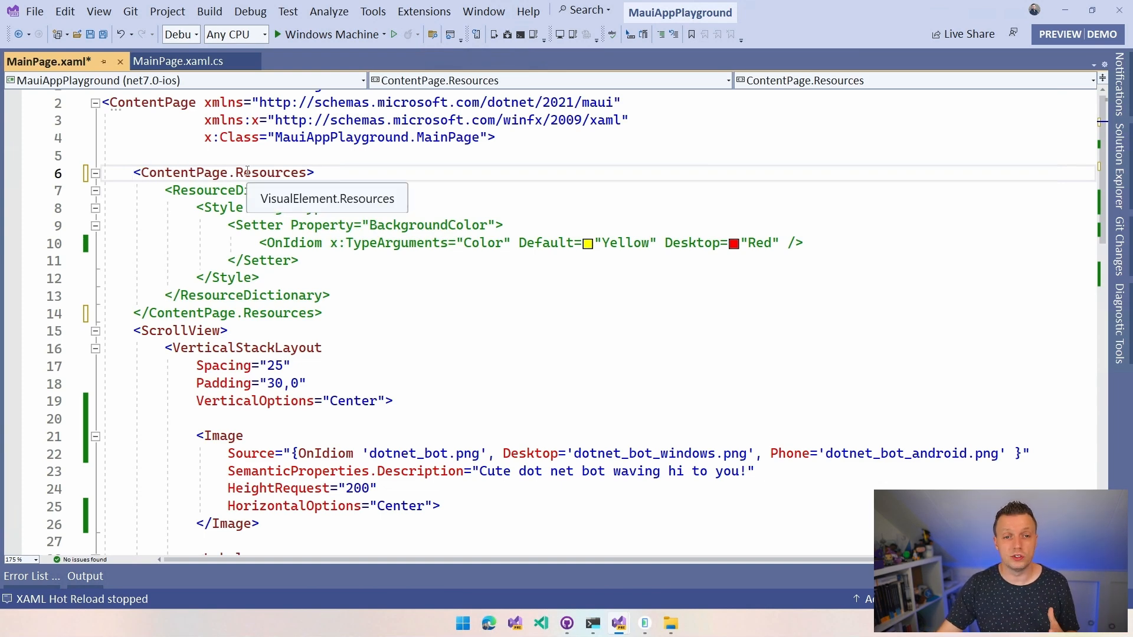
{"action": "scroll", "scroll_direction": "up", "scroll_amount": 3}
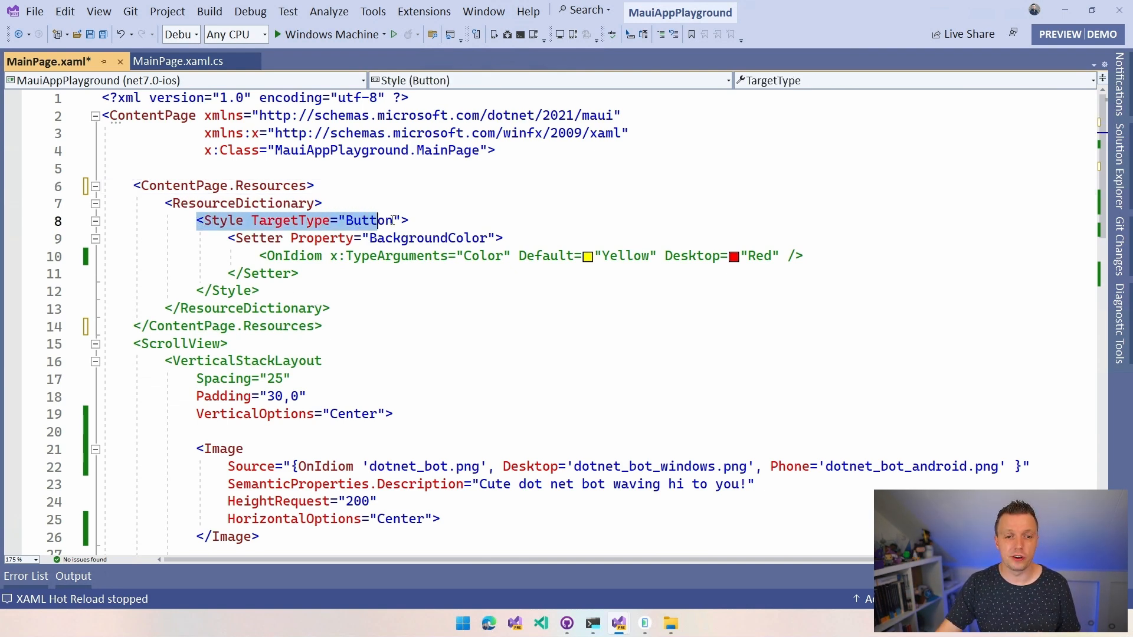
{"action": "left_click", "coordinate": [253, 238]}
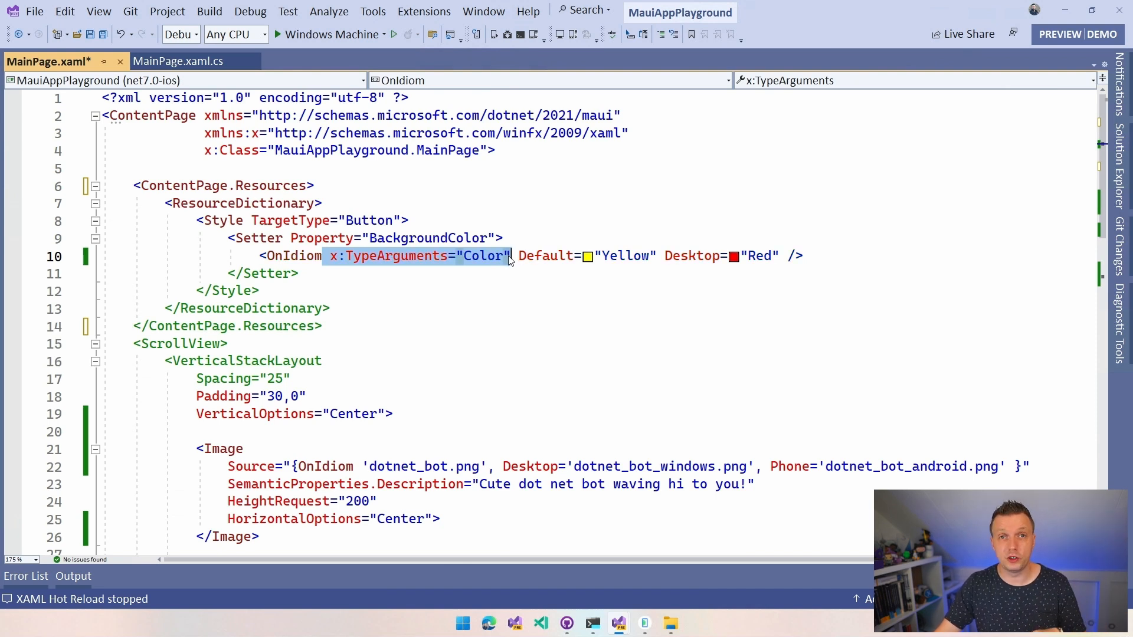
{"action": "mouse_move", "coordinate": [506, 259]}
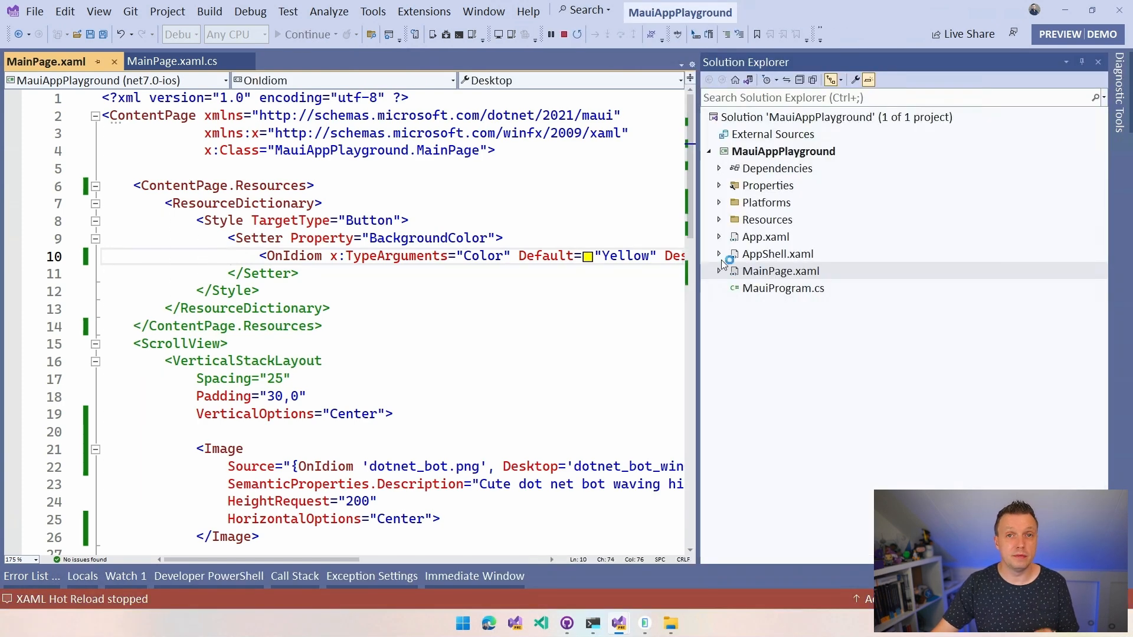
{"action": "mouse_move", "coordinate": [625, 254]}
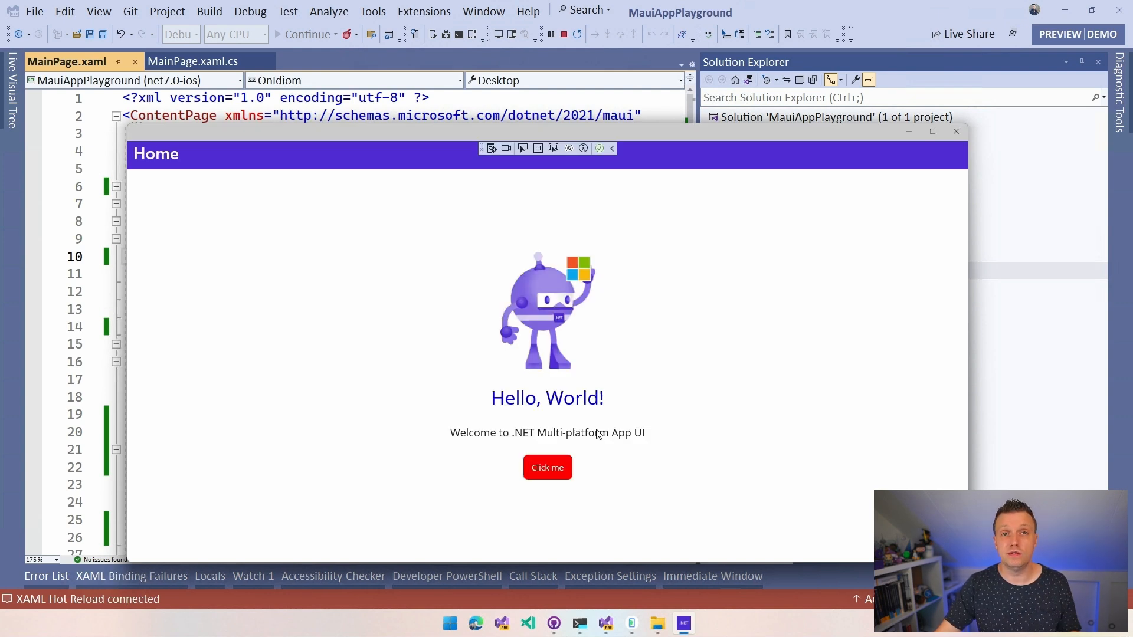
{"action": "mouse_move", "coordinate": [565, 456]}
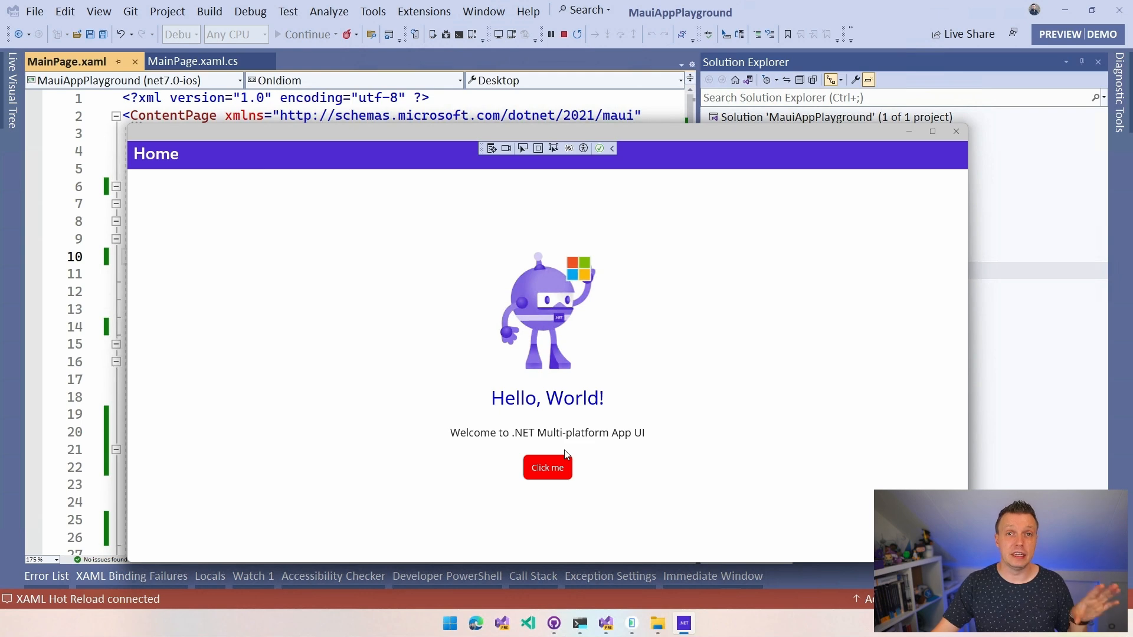
{"action": "mouse_move", "coordinate": [918, 174]}
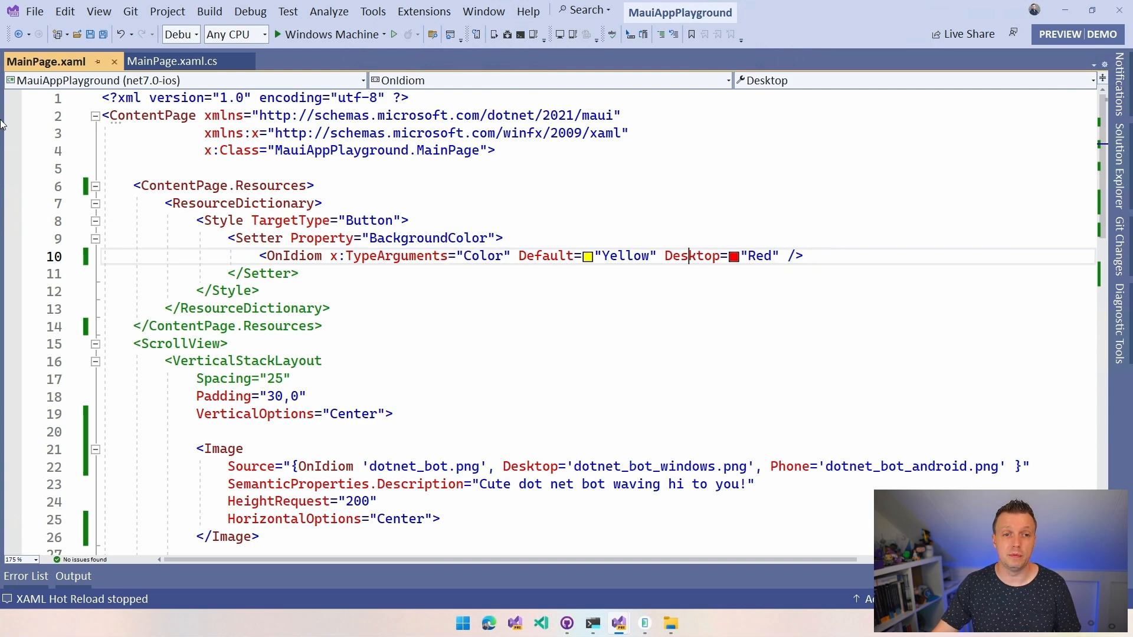
Step: Review OnCounterClicked in MainPage.xaml.cs, highlighting DeviceInfo.Idiom, DeviceIdiom.Desktop and the +10 desktop increment
{"action": "left_click", "coordinate": [172, 60]}
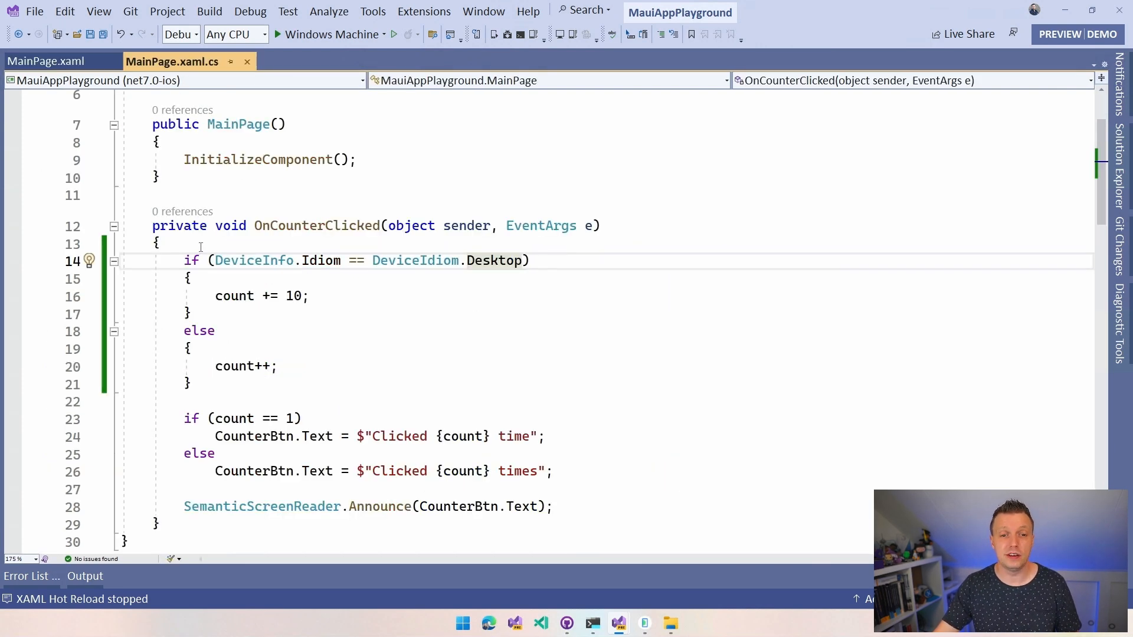
{"action": "double_click", "coordinate": [254, 261]}
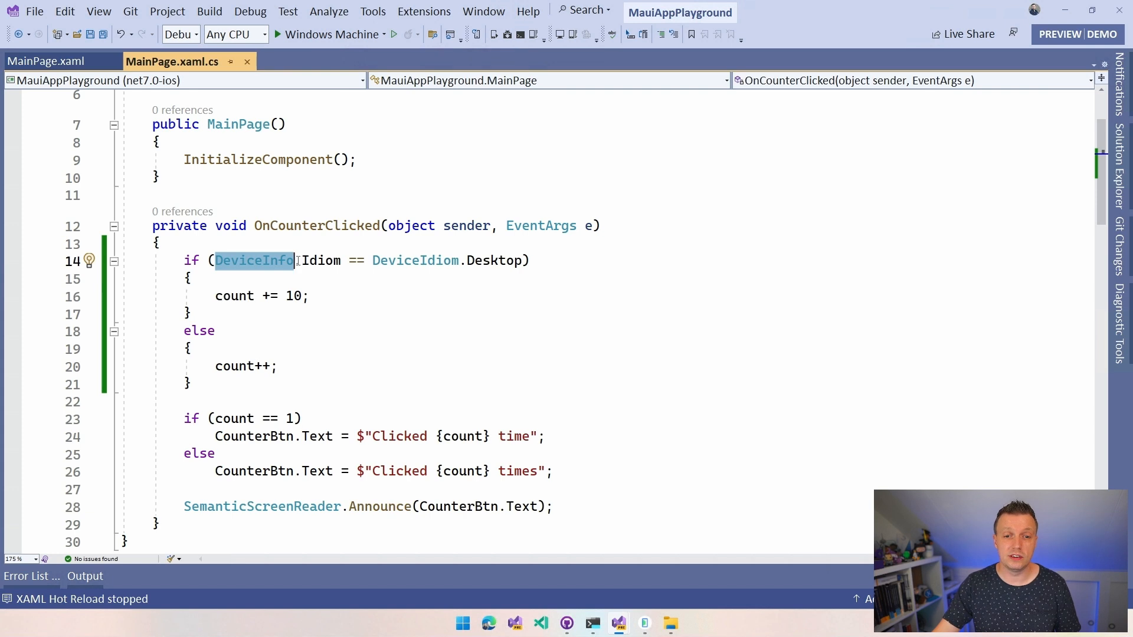
{"action": "mouse_move", "coordinate": [317, 259]}
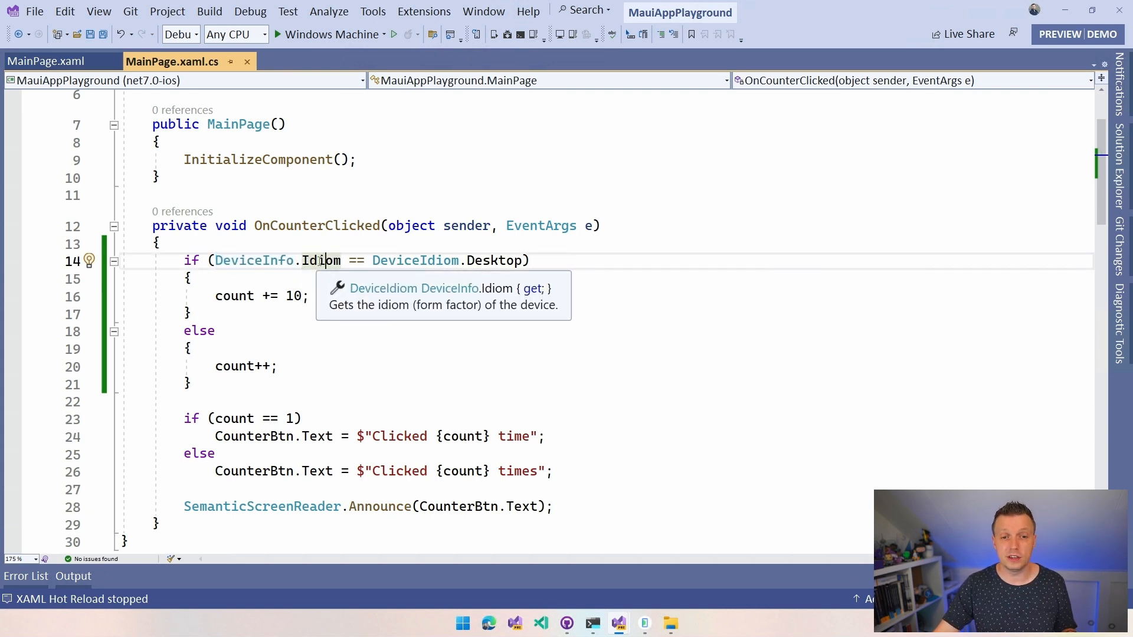
{"action": "mouse_move", "coordinate": [369, 261]}
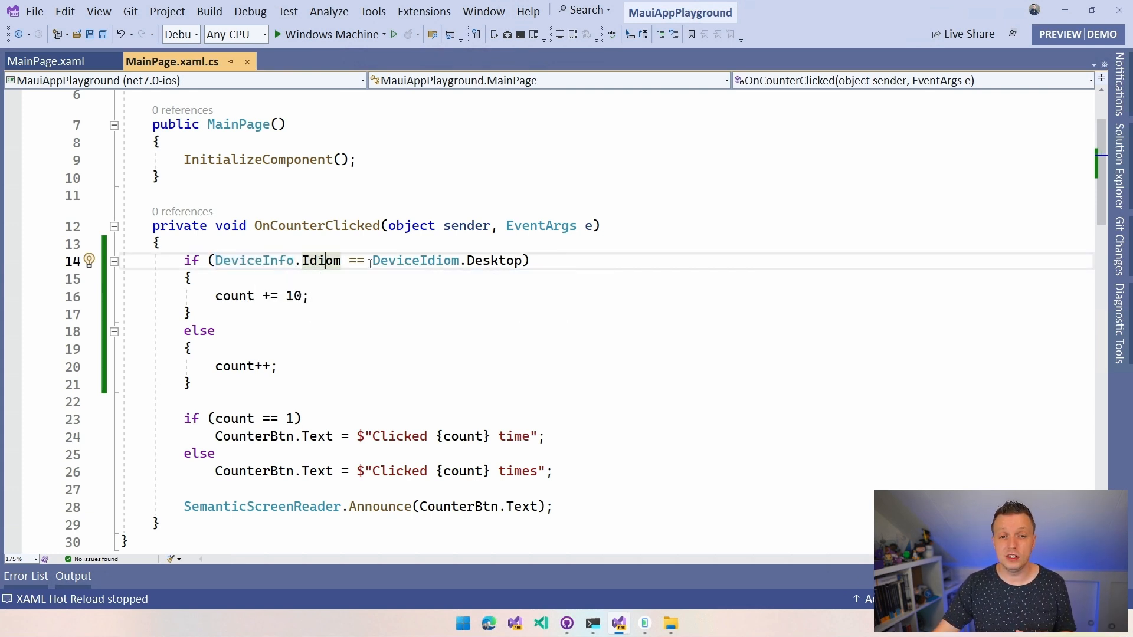
{"action": "double_click", "coordinate": [415, 260]}
{"action": "type", "text": "."}
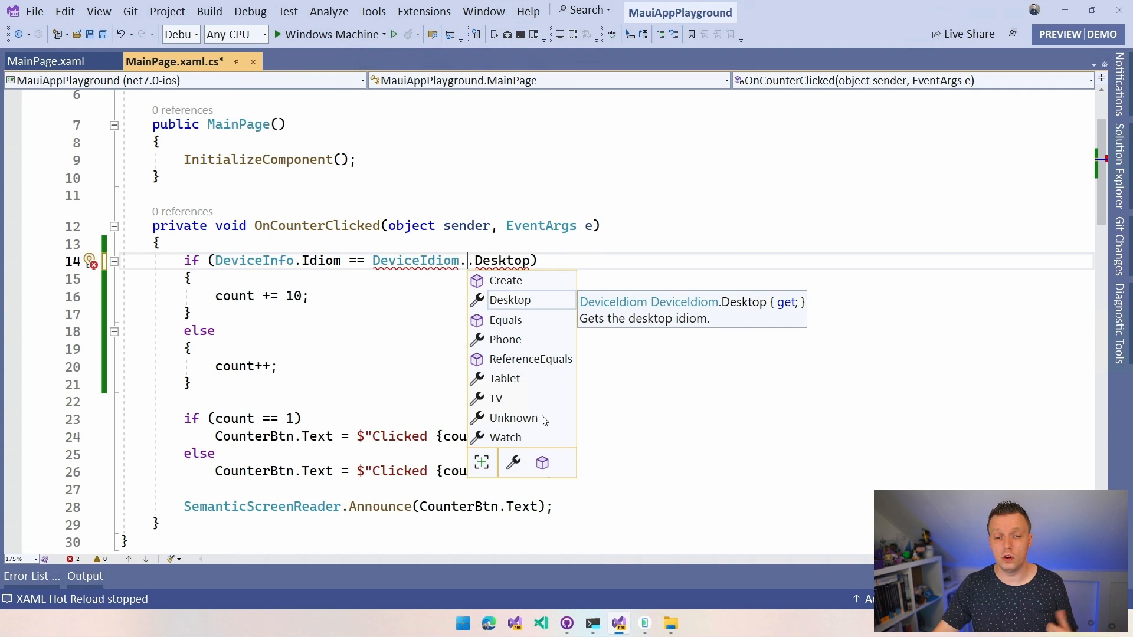
{"action": "mouse_move", "coordinate": [520, 439]}
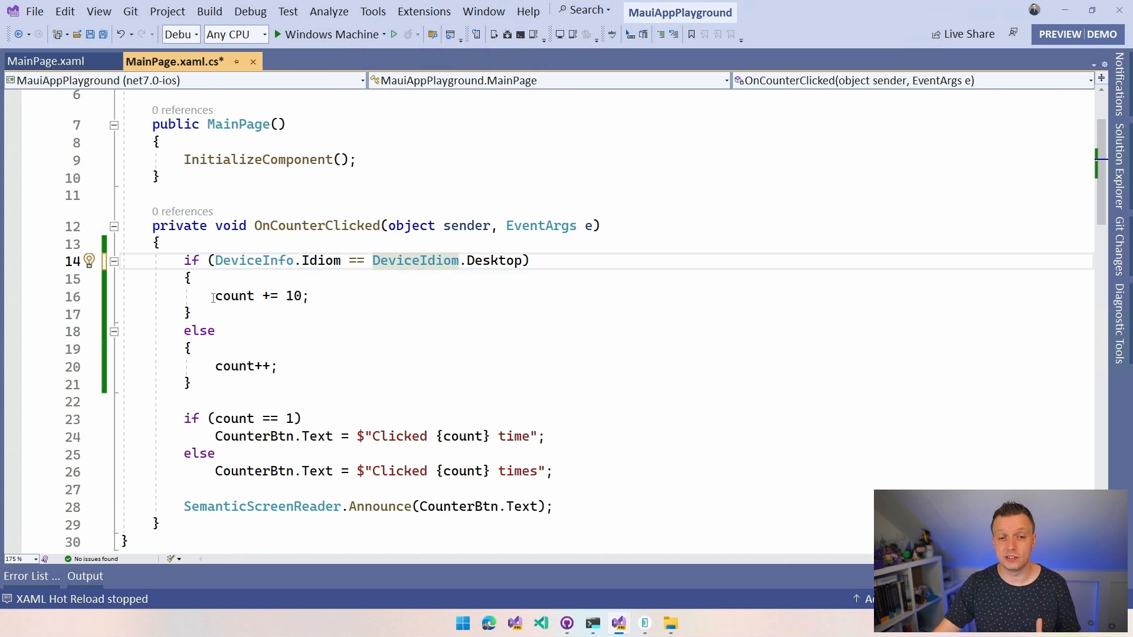
{"action": "double_click", "coordinate": [233, 295]}
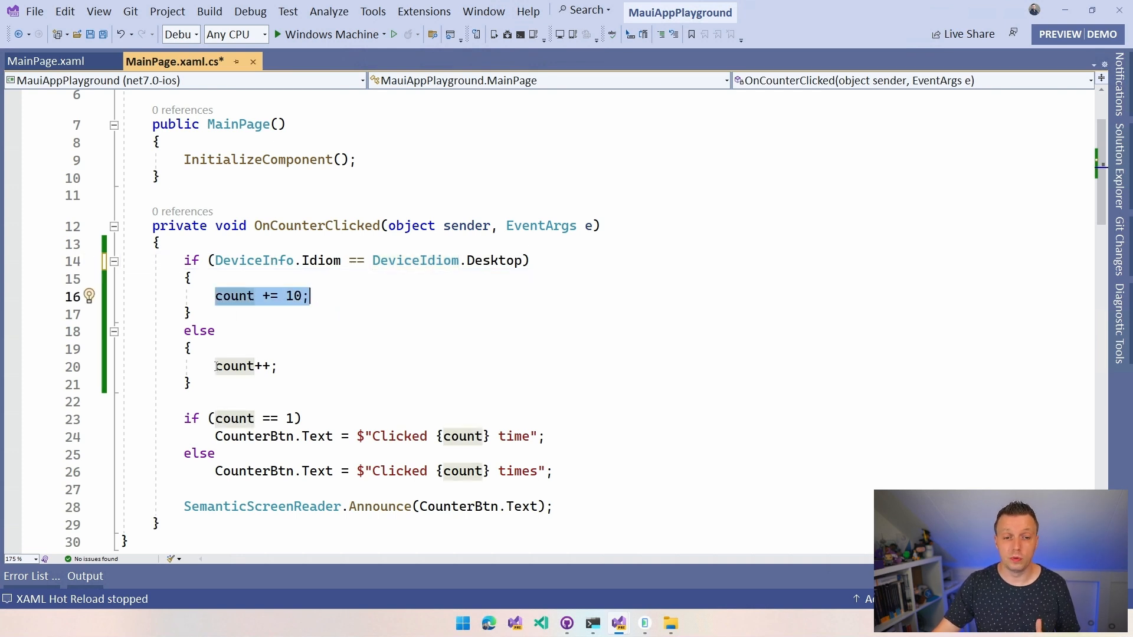